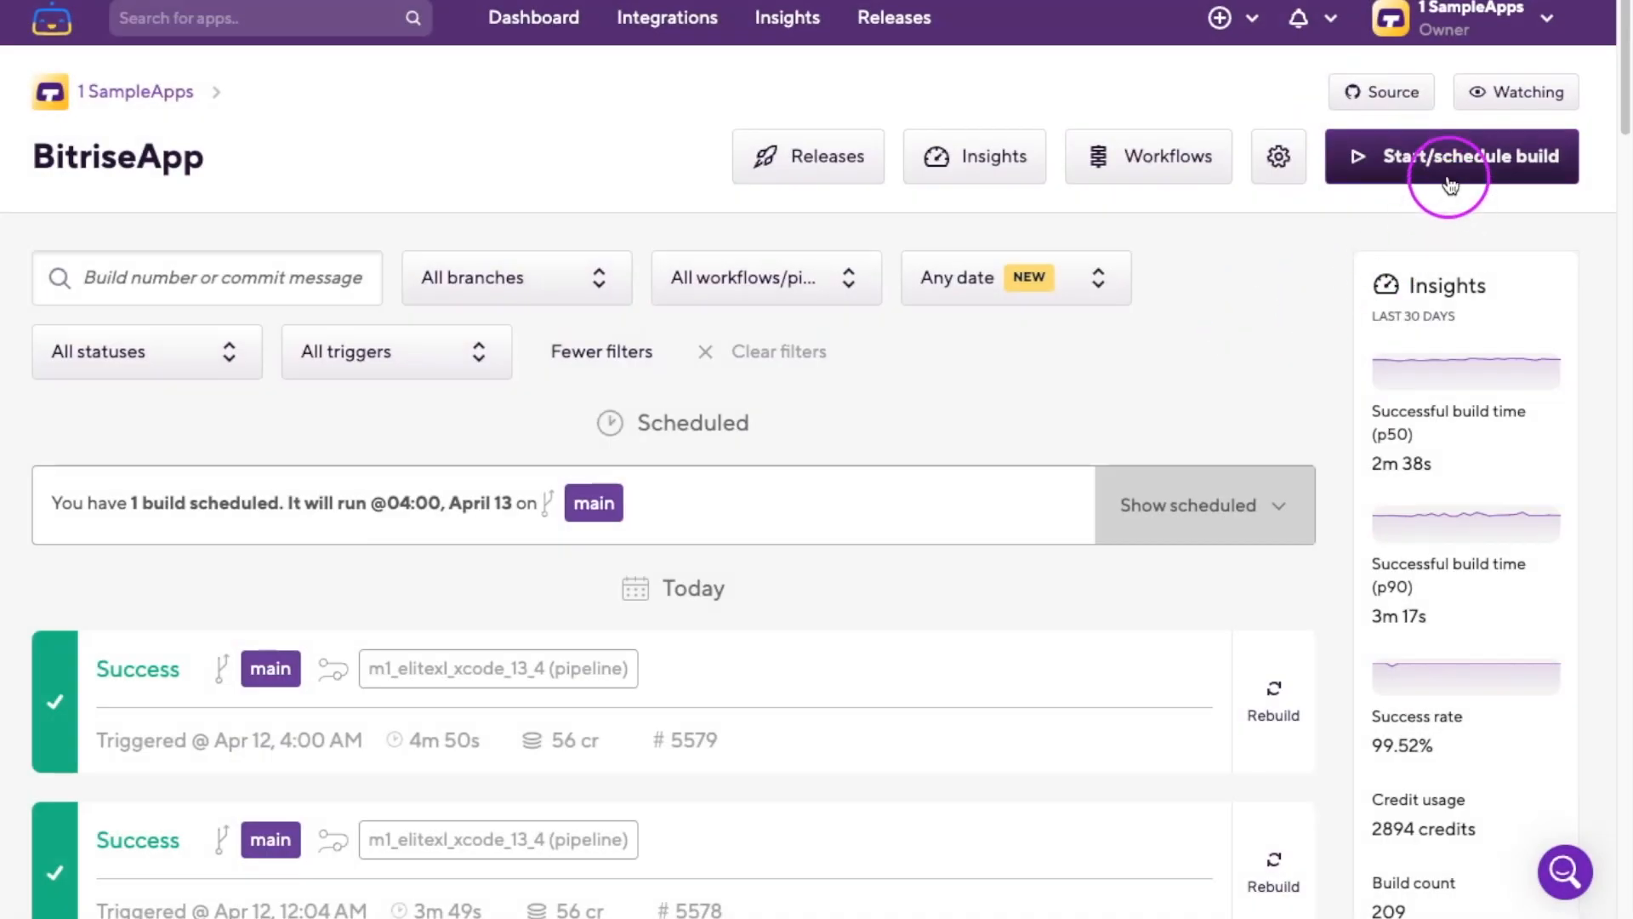
# Start a new BitriseApp build and review the Advanced configuration fields, enabling scheduling.
pyautogui.click(1451, 157)
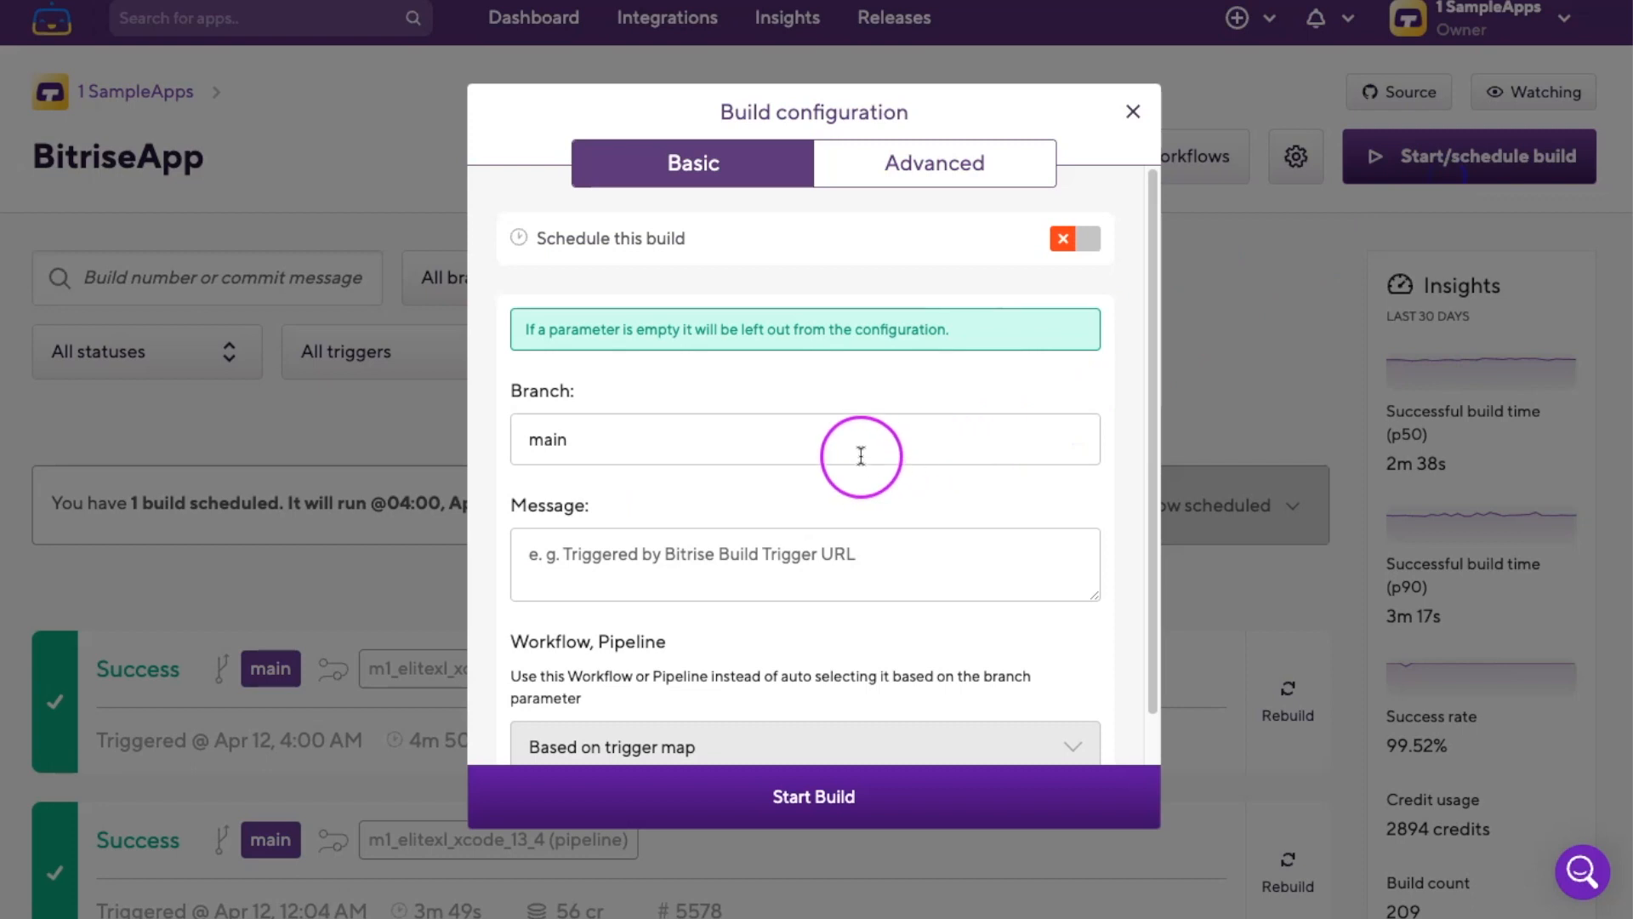
pyautogui.scroll(-3)
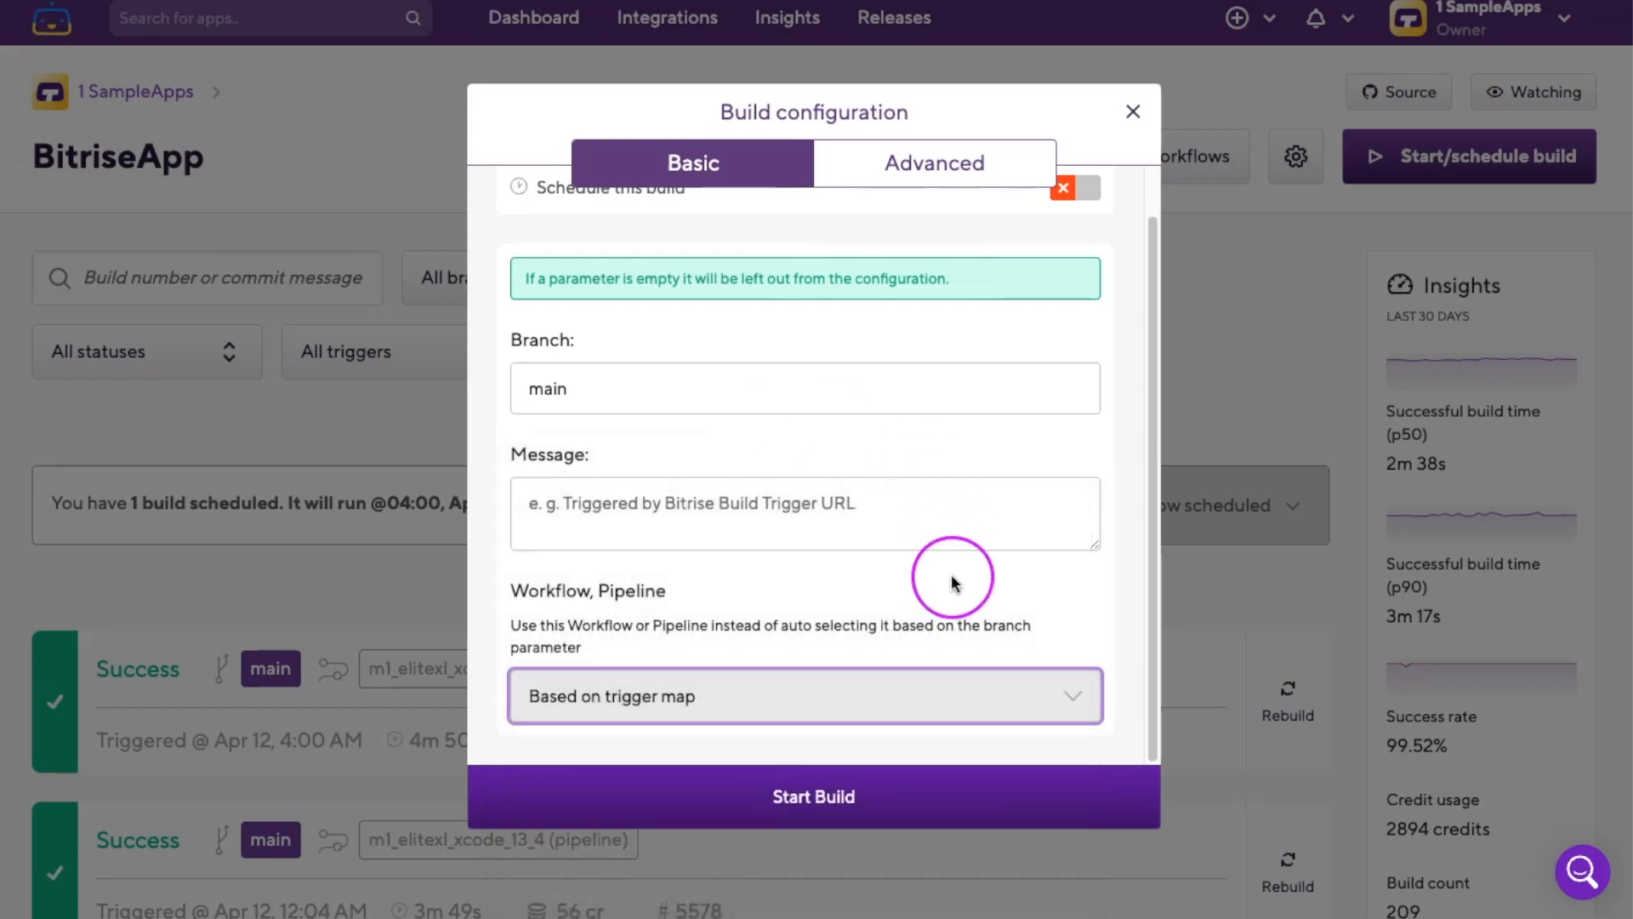
pyautogui.click(933, 163)
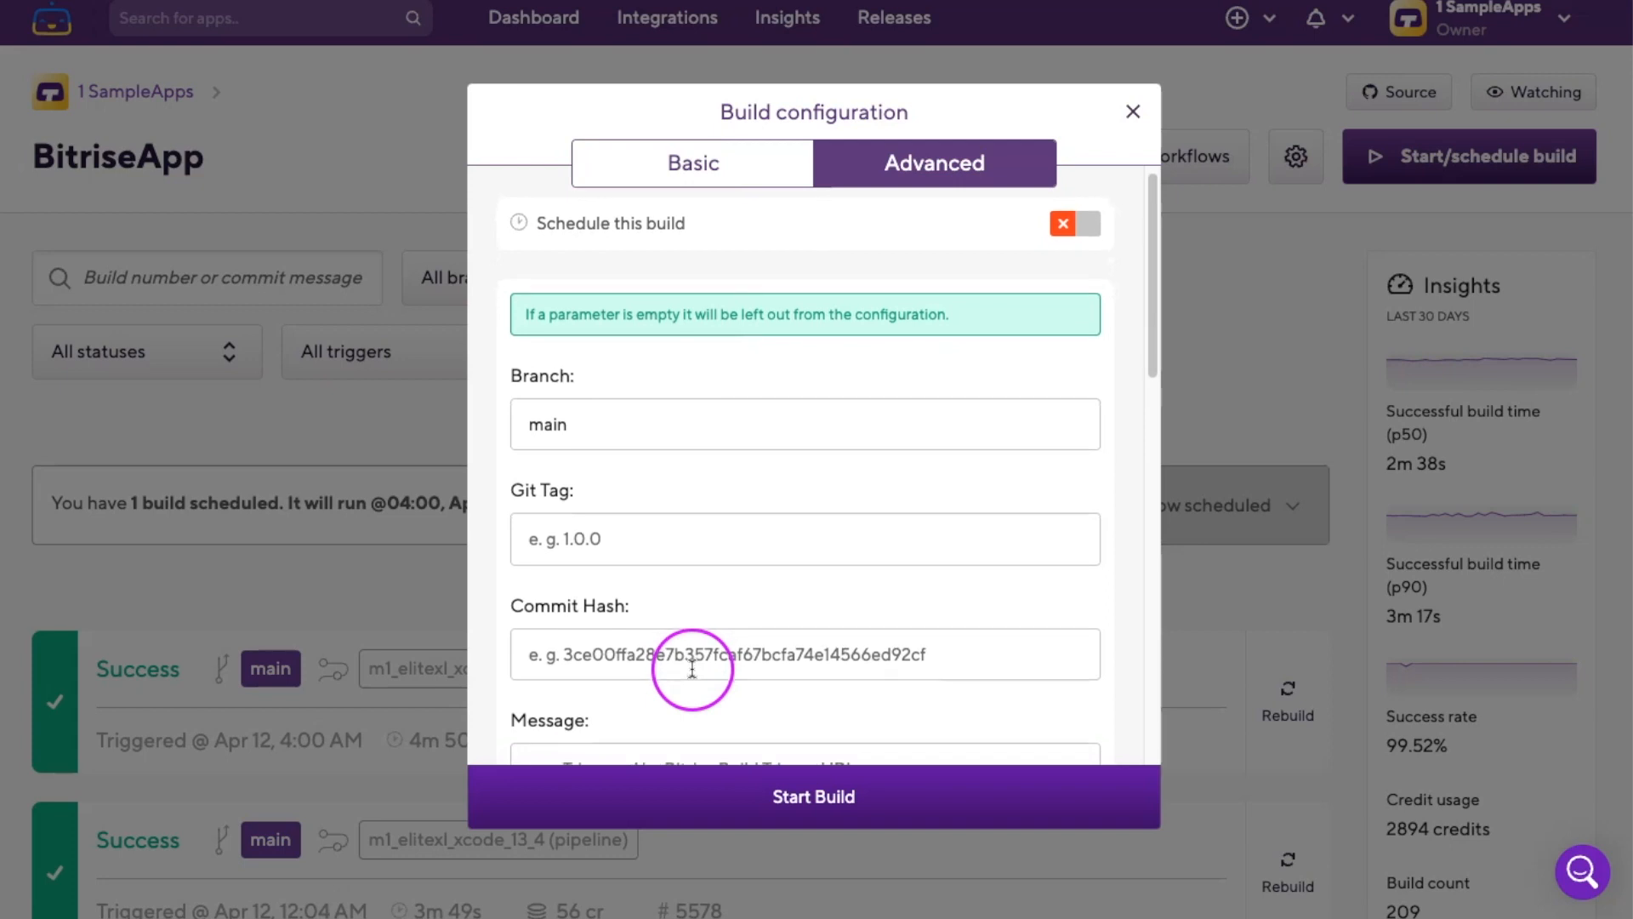
pyautogui.scroll(-3)
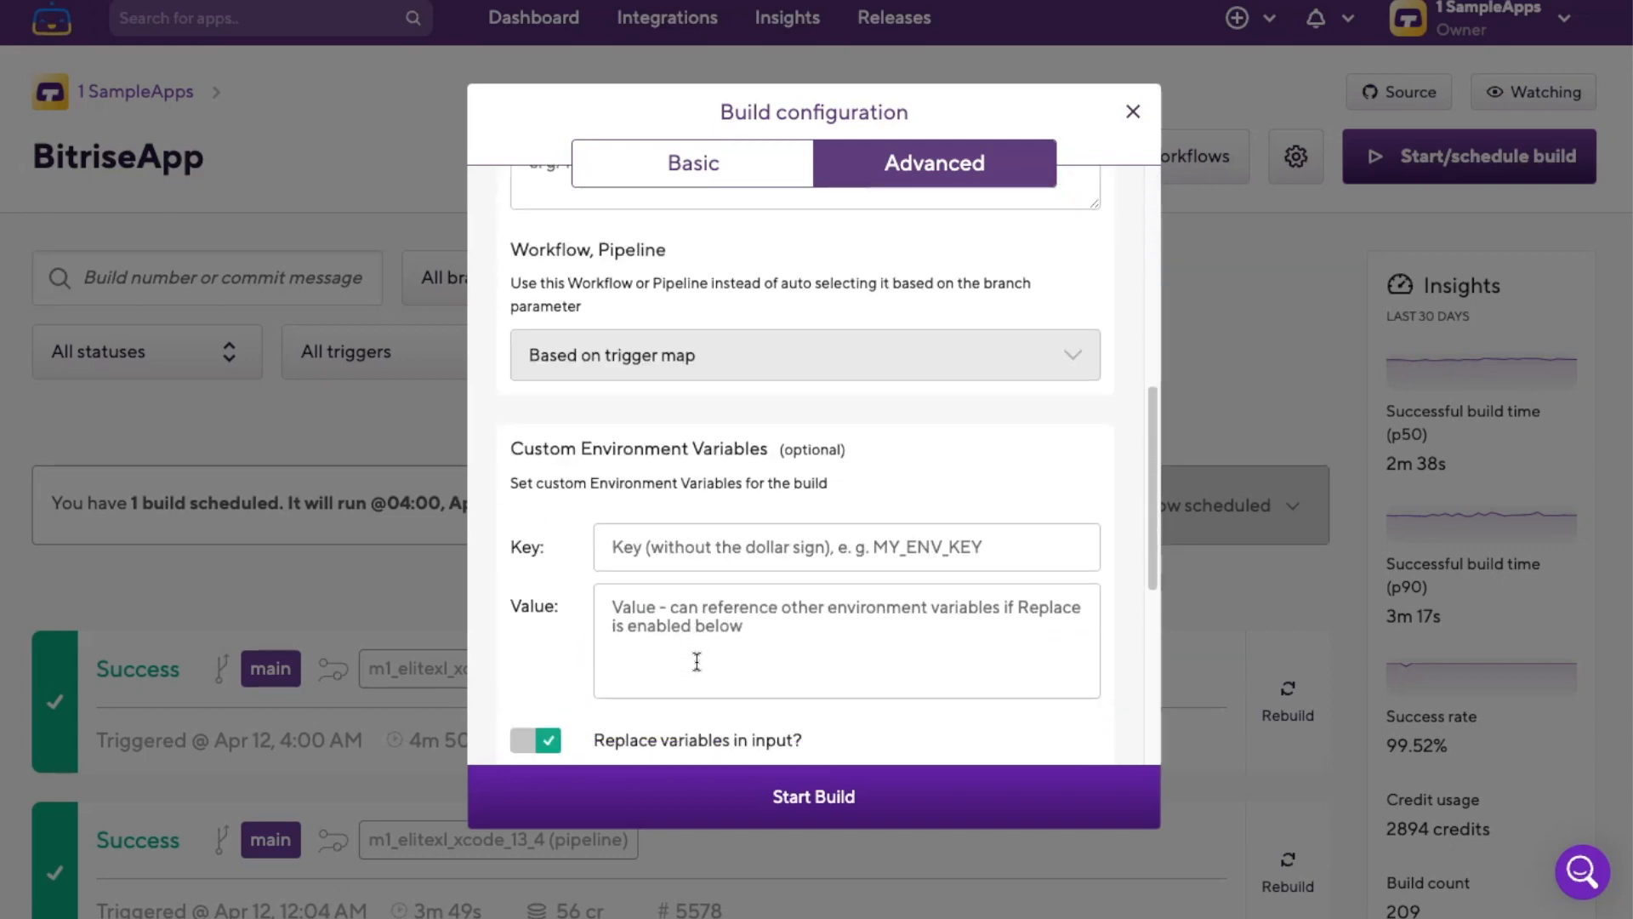
pyautogui.scroll(-3)
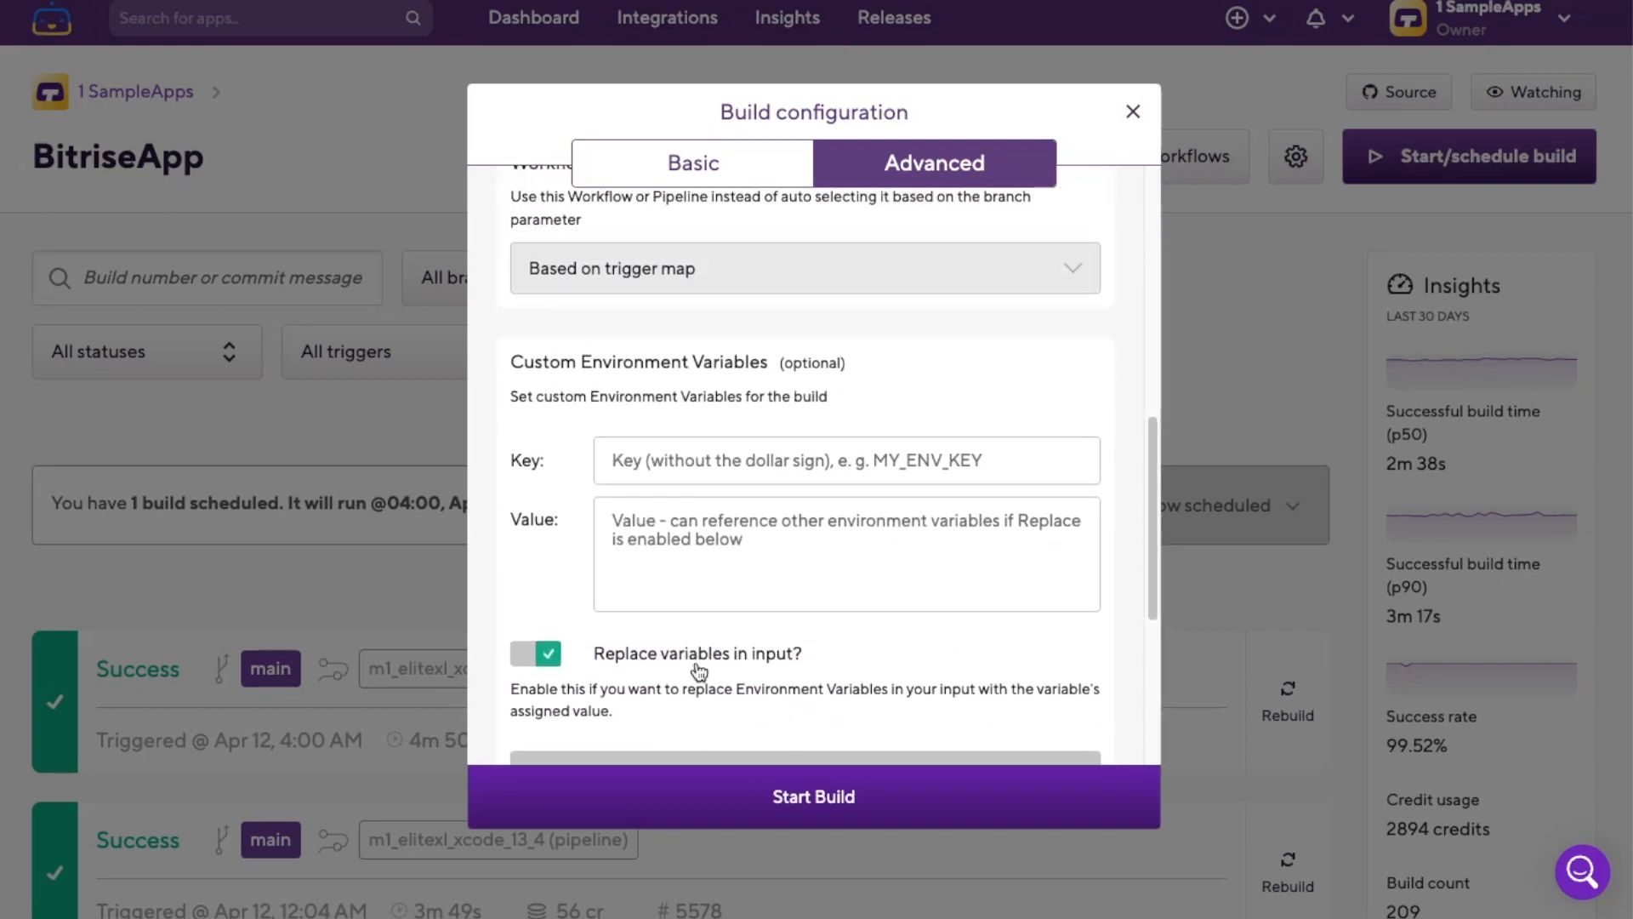
pyautogui.click(1071, 238)
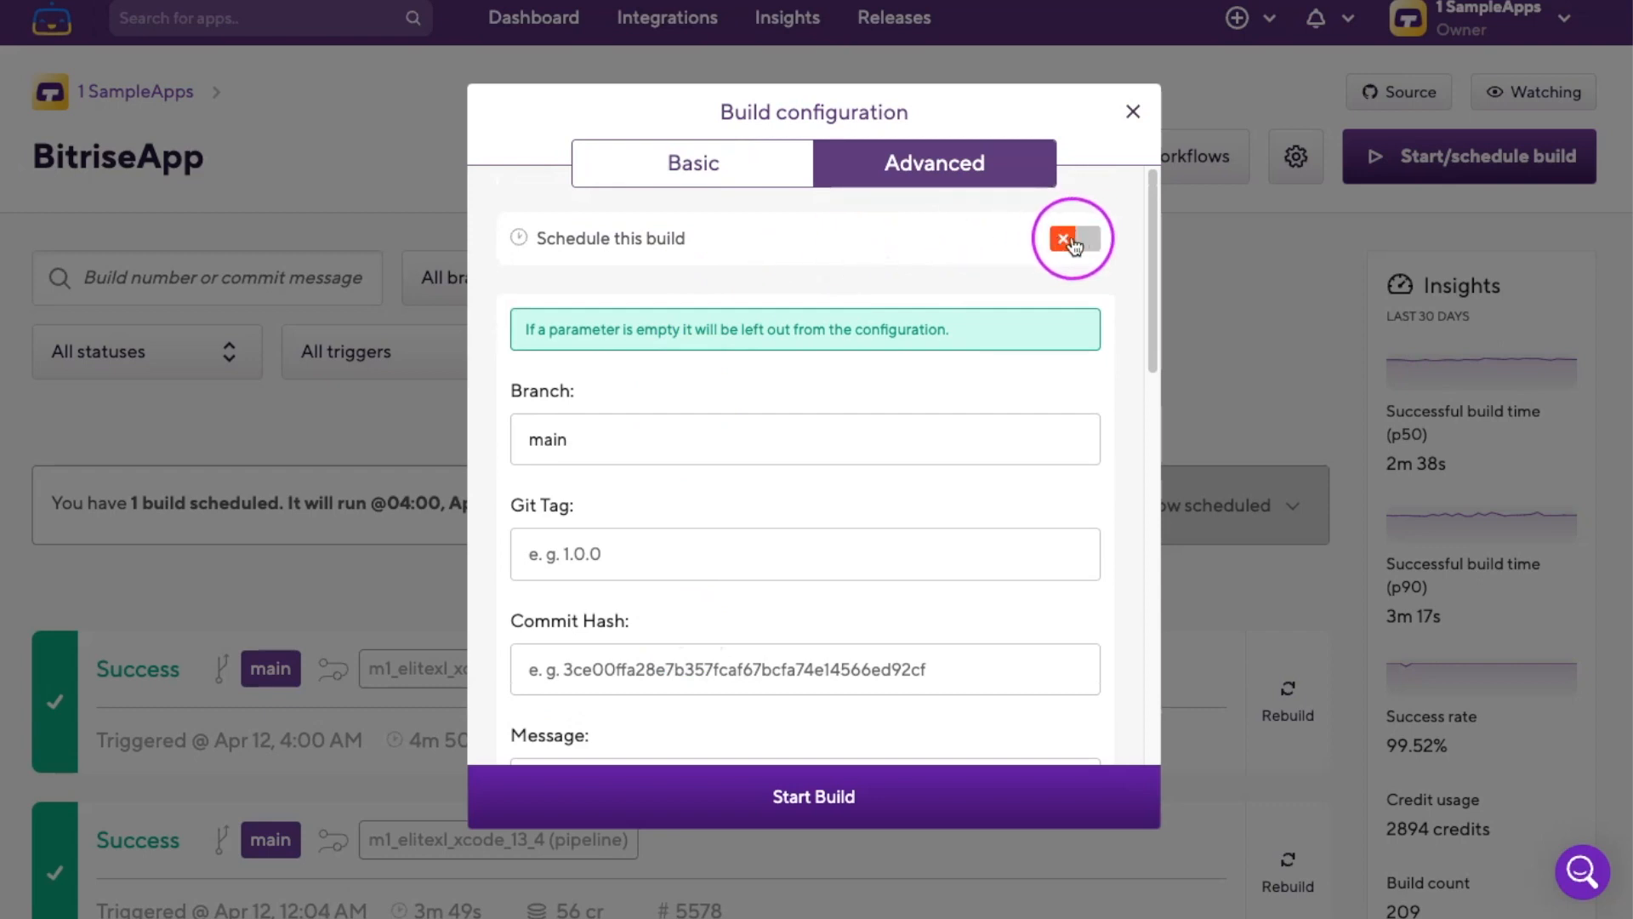
# Set the scheduled build run time to 09.00.
pyautogui.click(1073, 239)
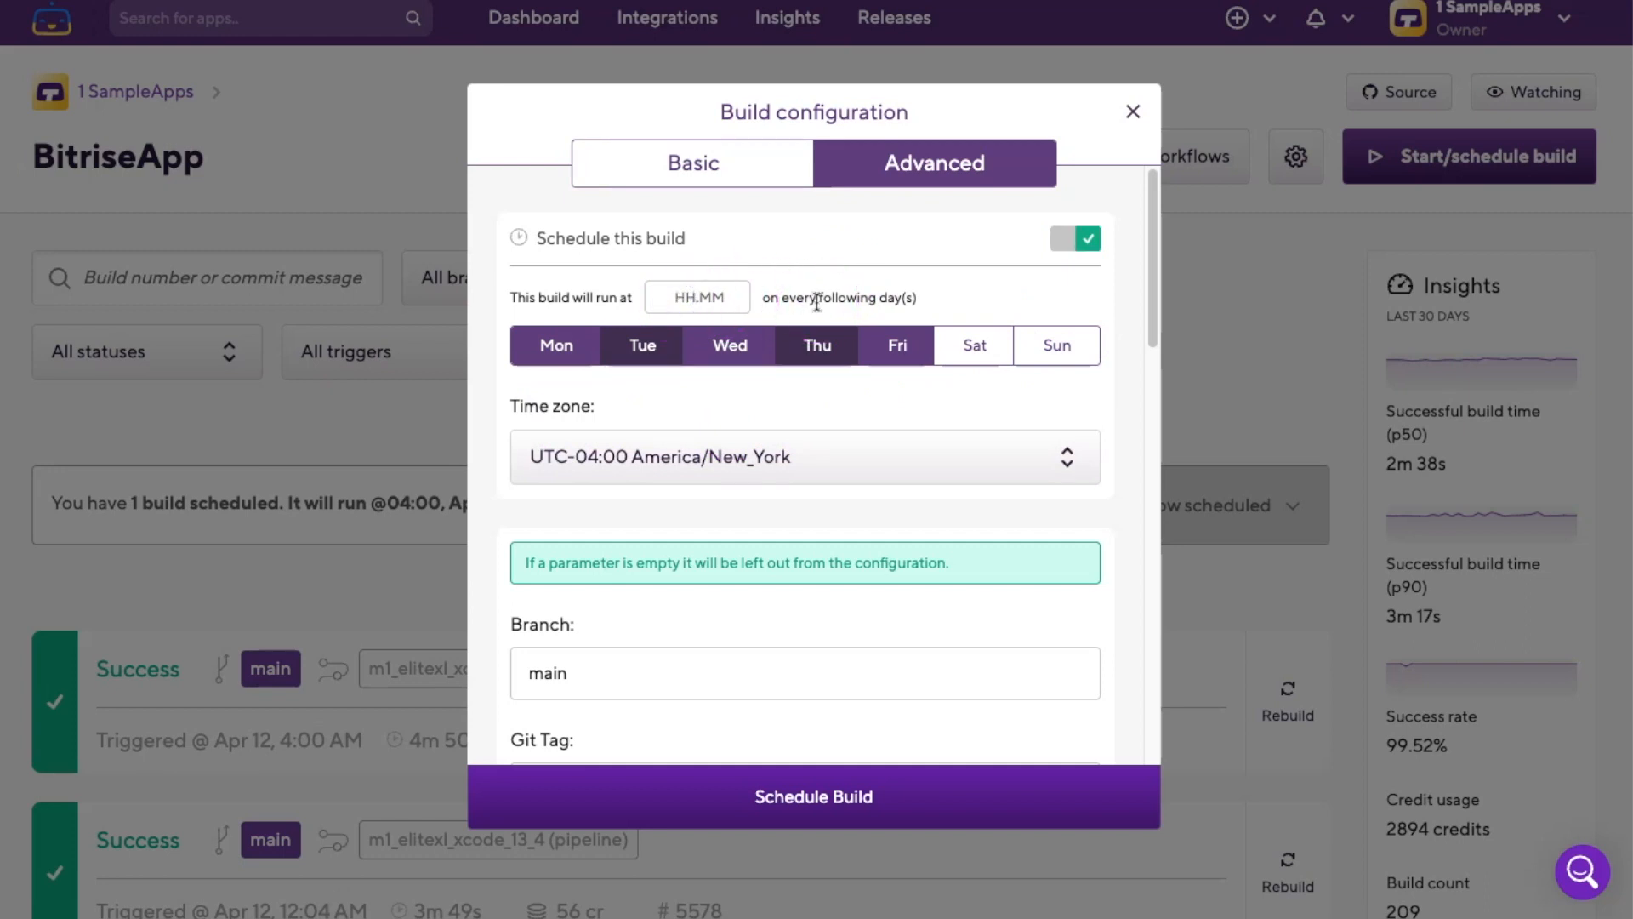
pyautogui.write('09.00')
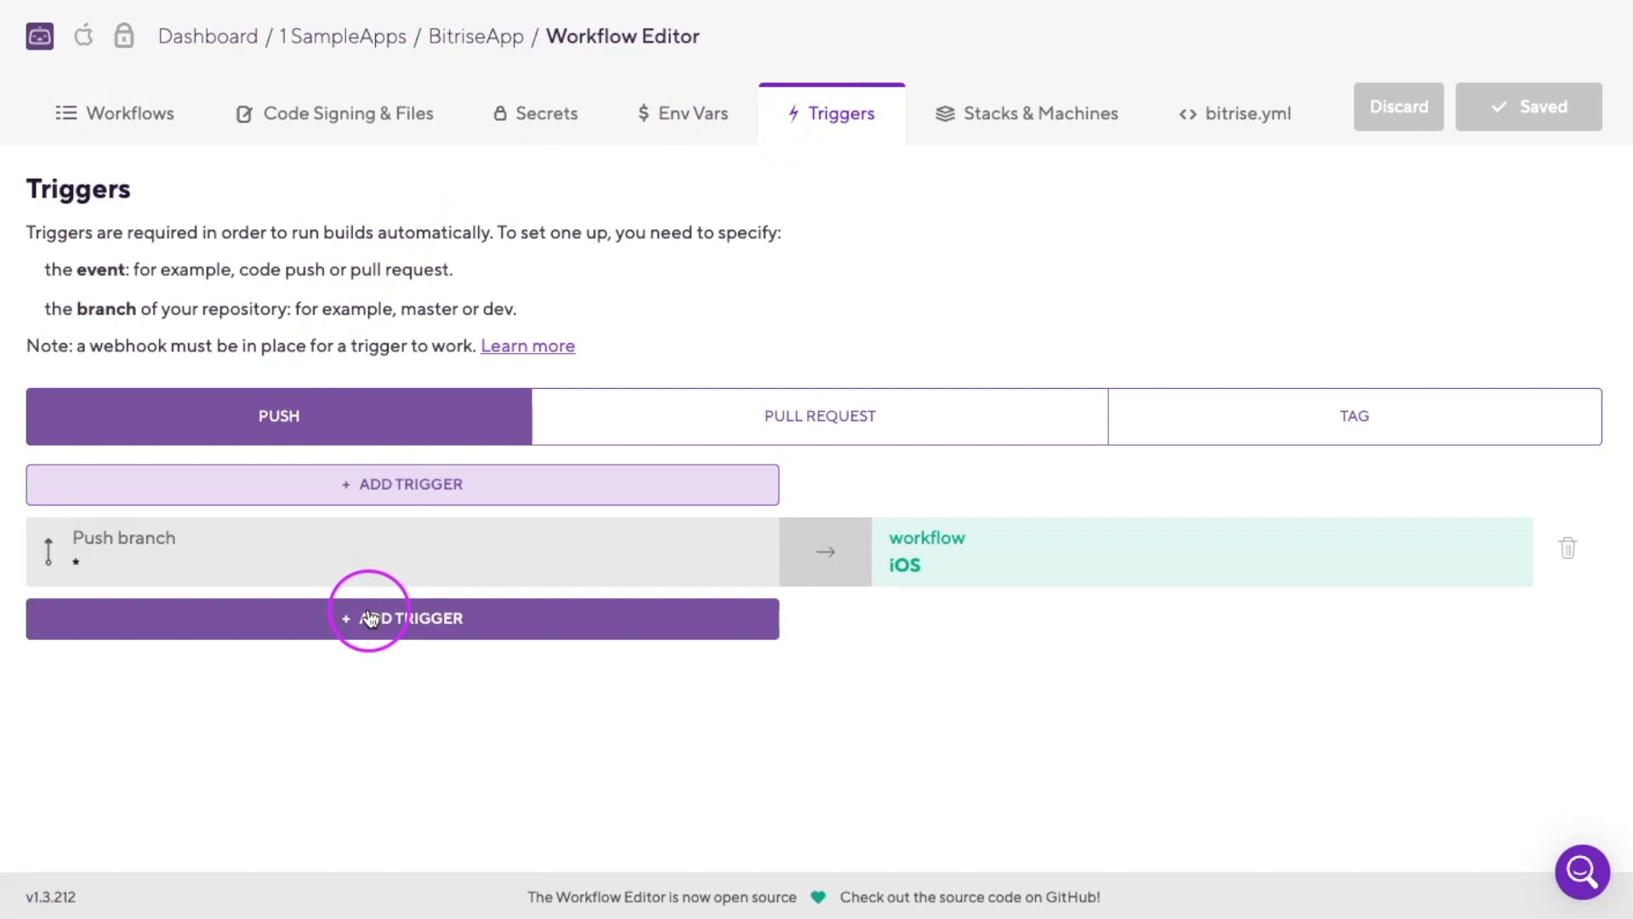
# Add a push trigger for branches matching *_dev running the iOS workflow.
pyautogui.click(402, 617)
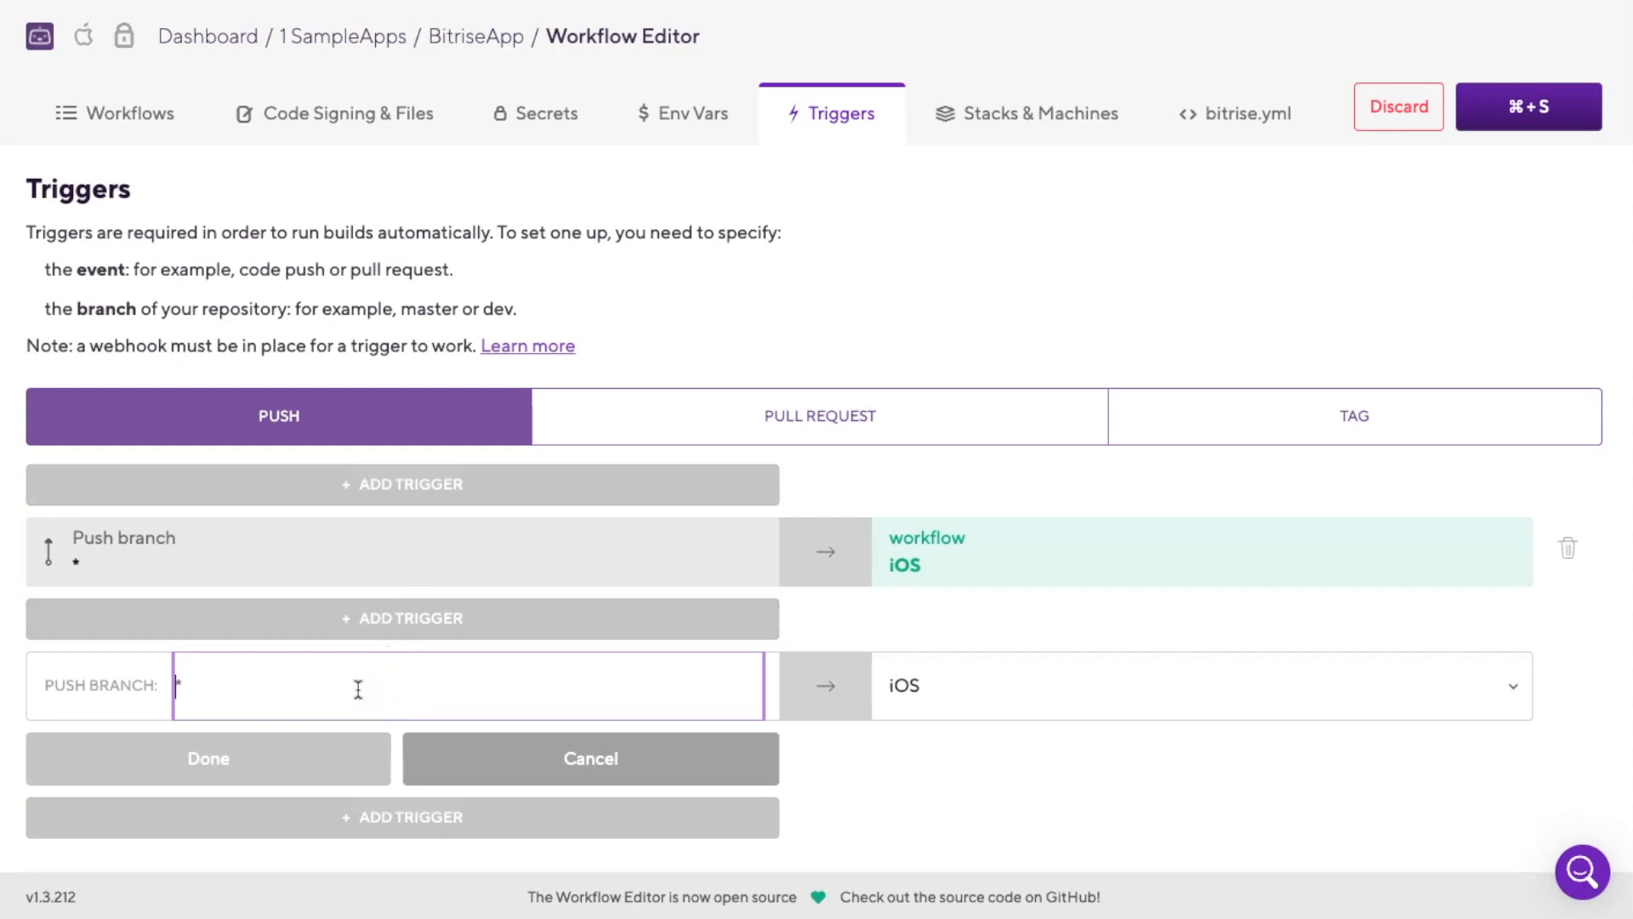
pyautogui.write('main')
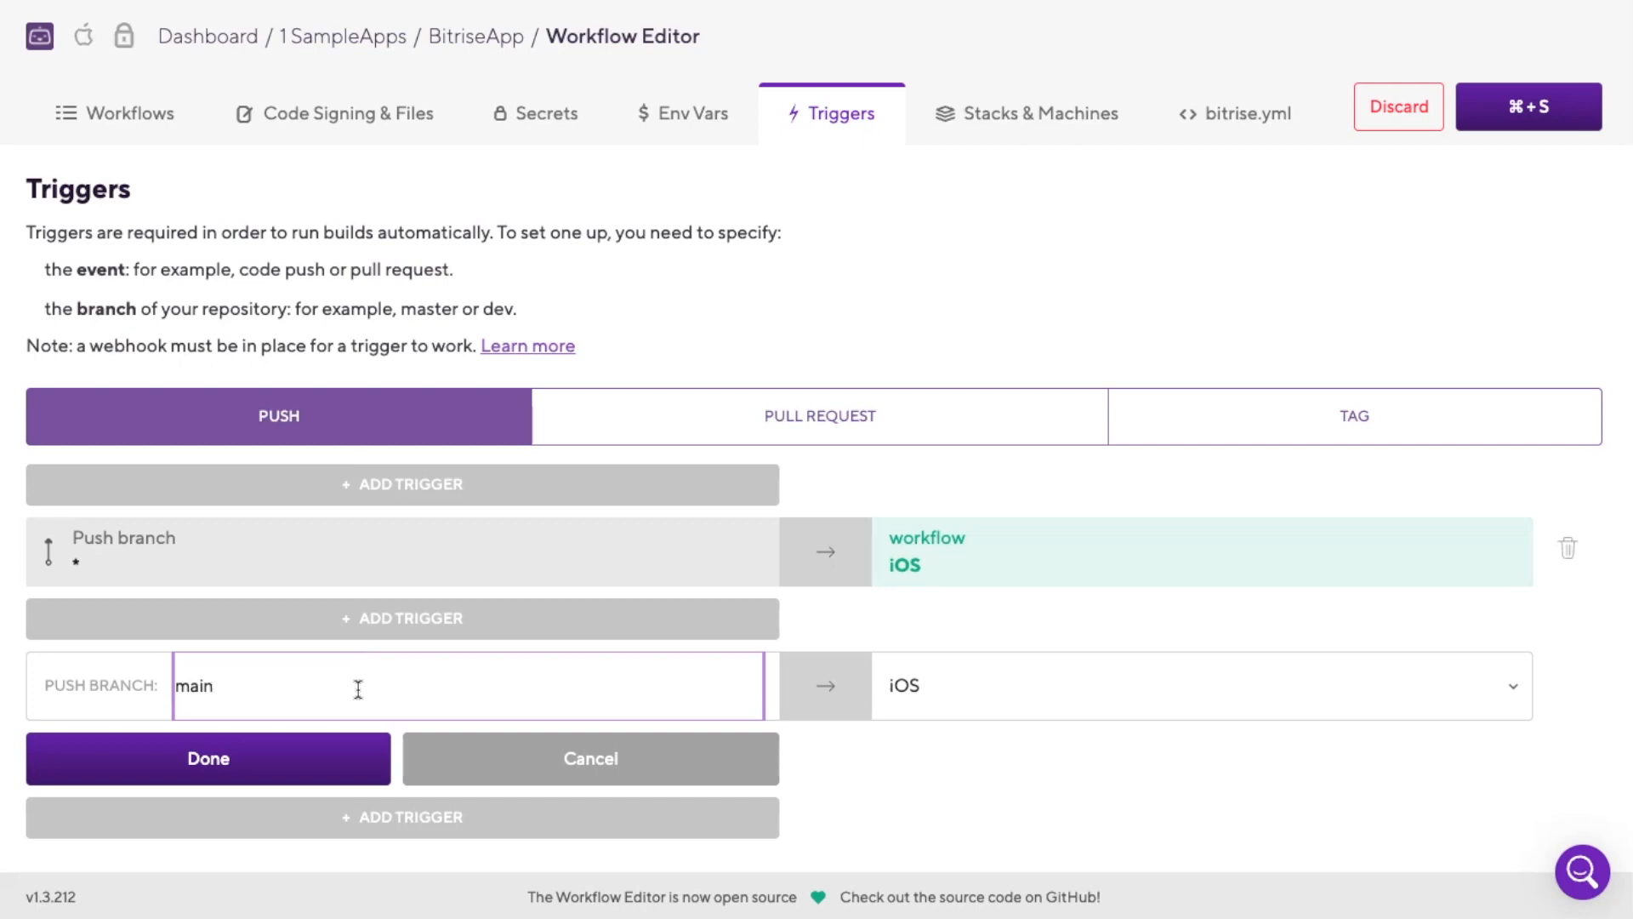
pyautogui.press('Backspace')
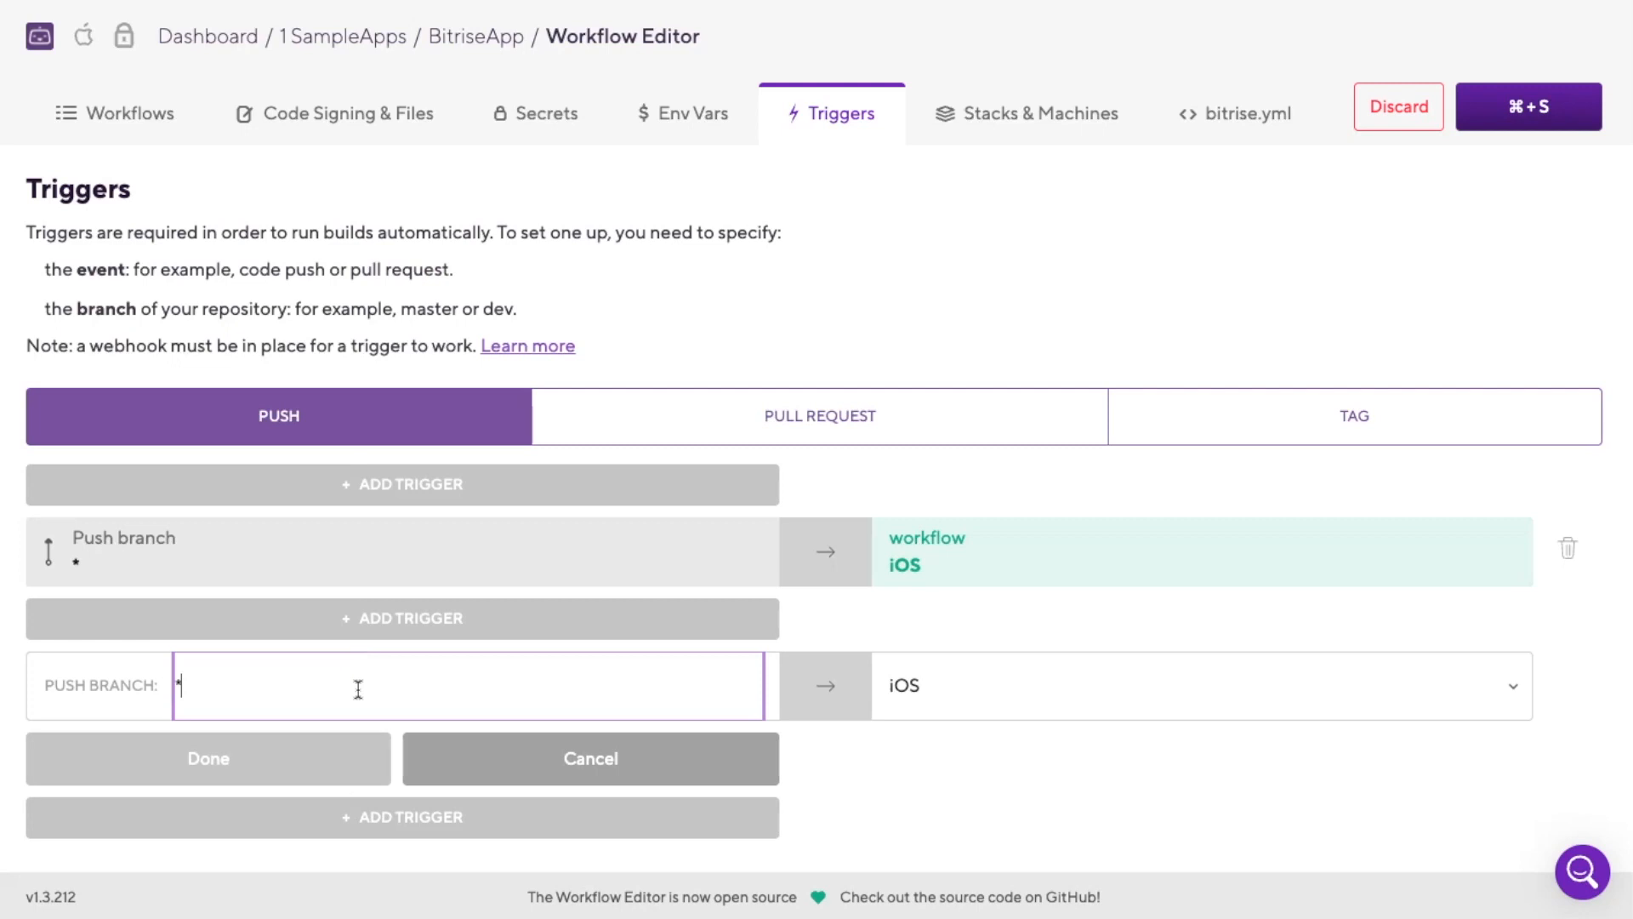
pyautogui.write('_dev')
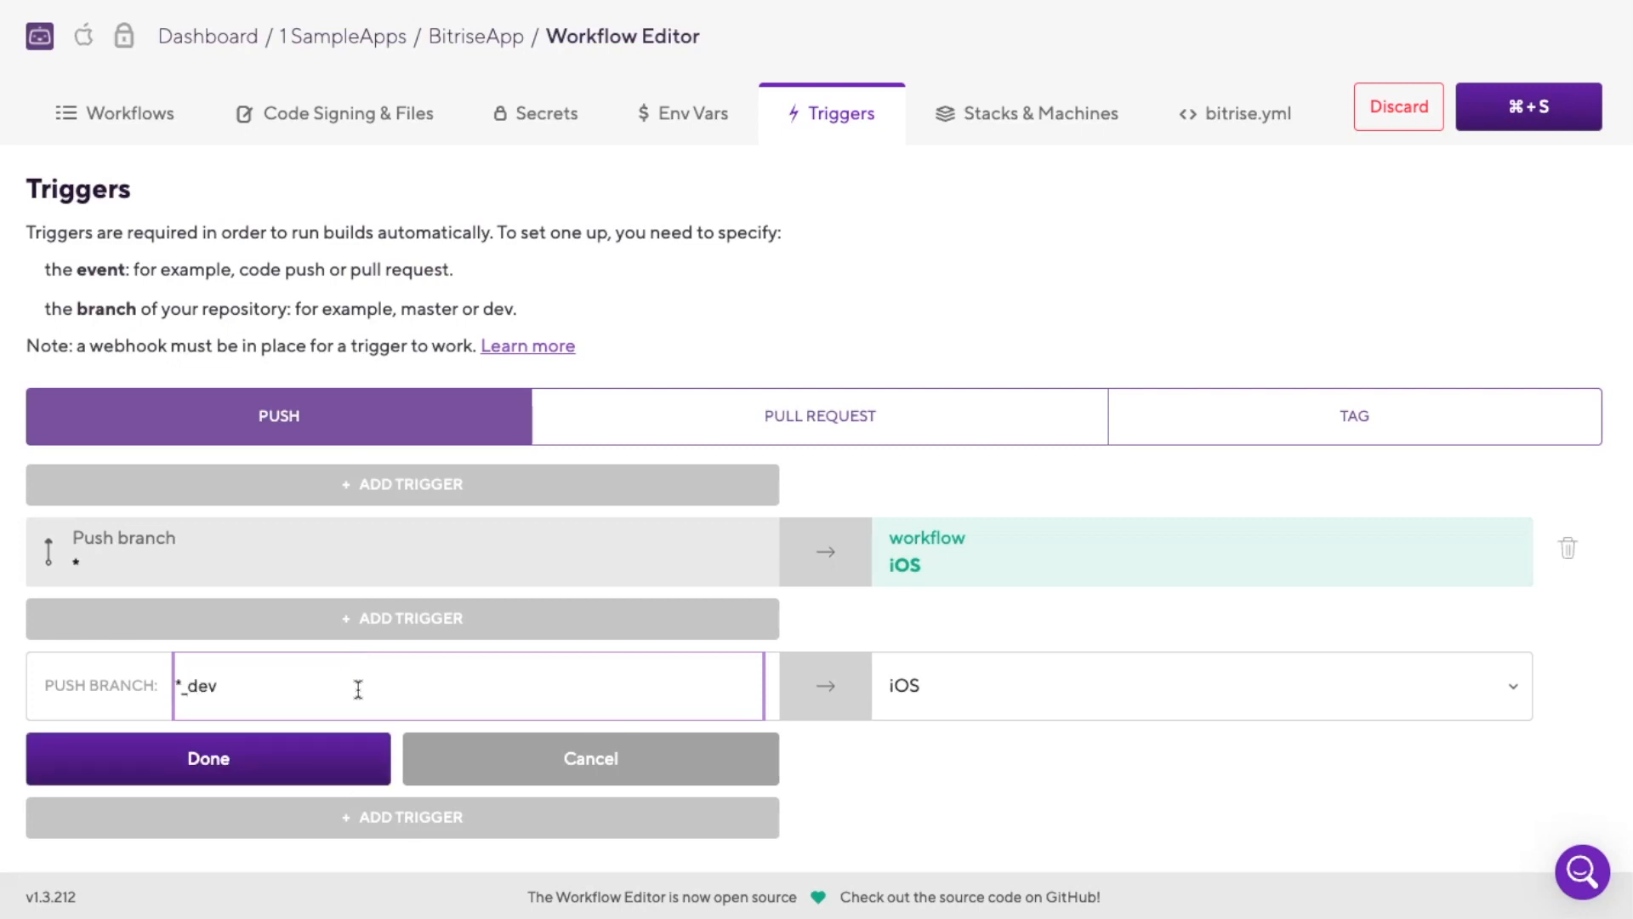
pyautogui.click(1197, 686)
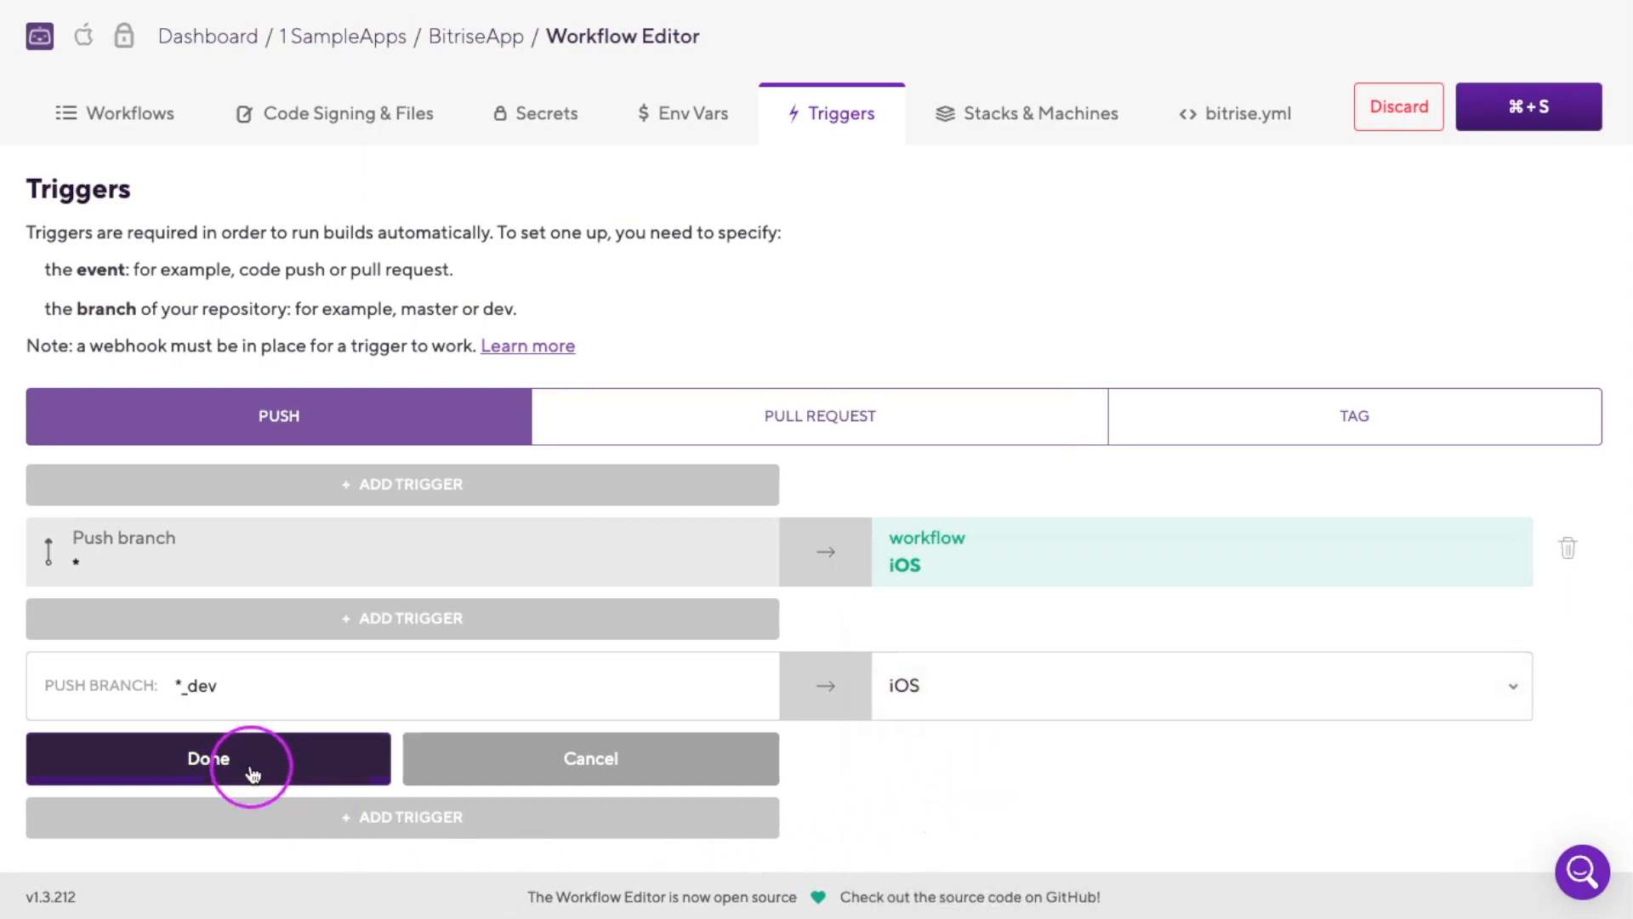
pyautogui.click(207, 757)
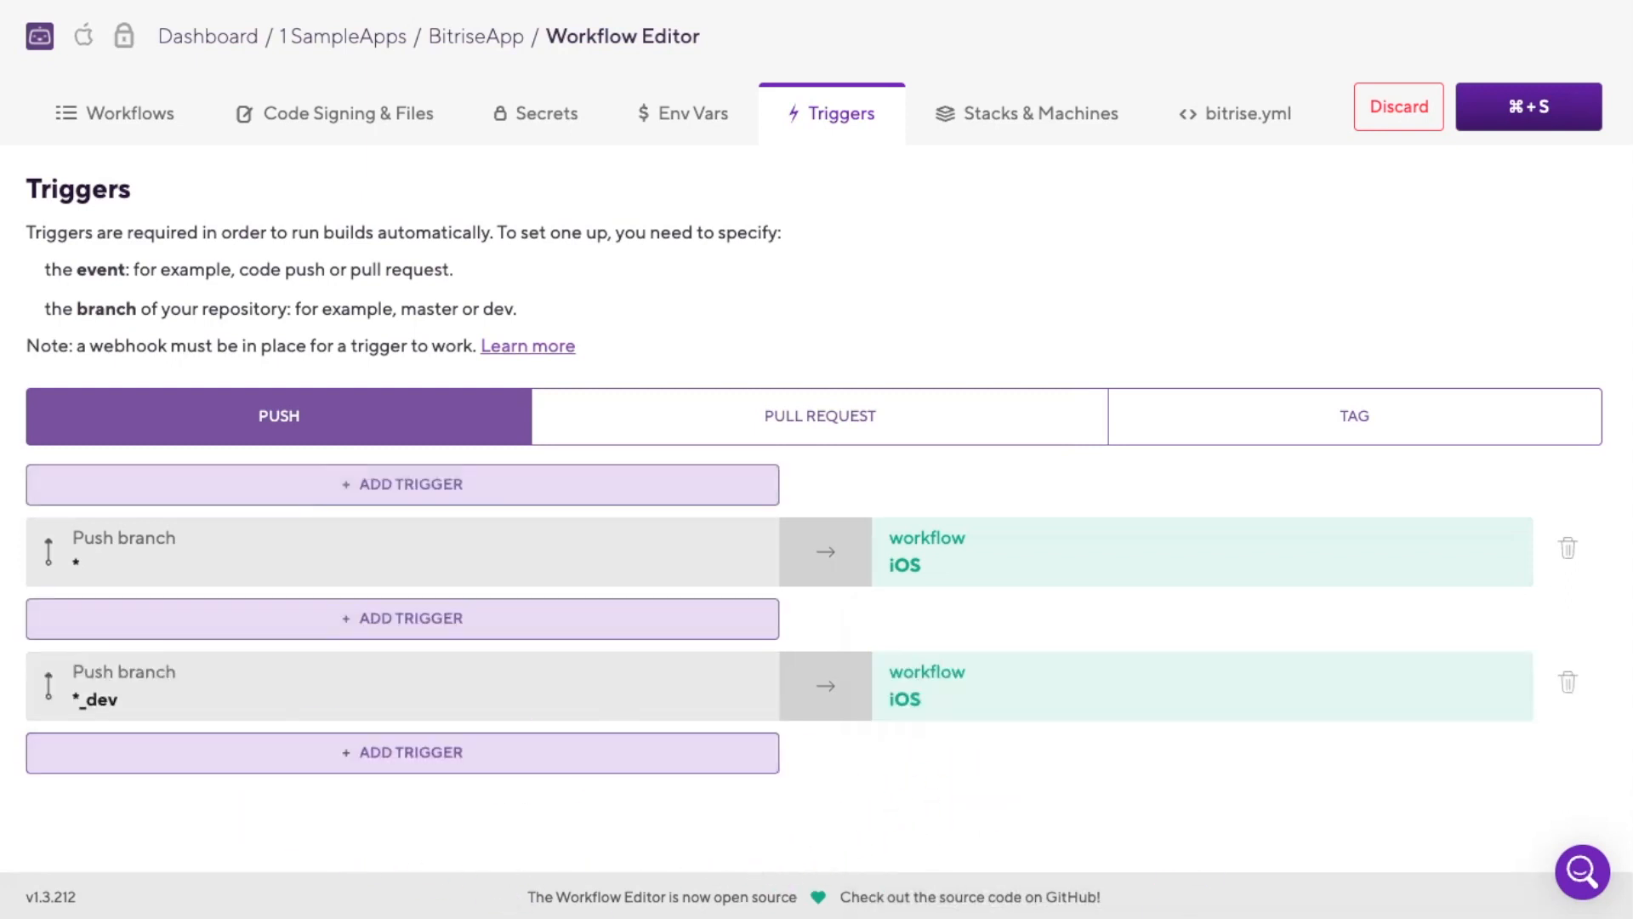
pyautogui.moveTo(856, 789)
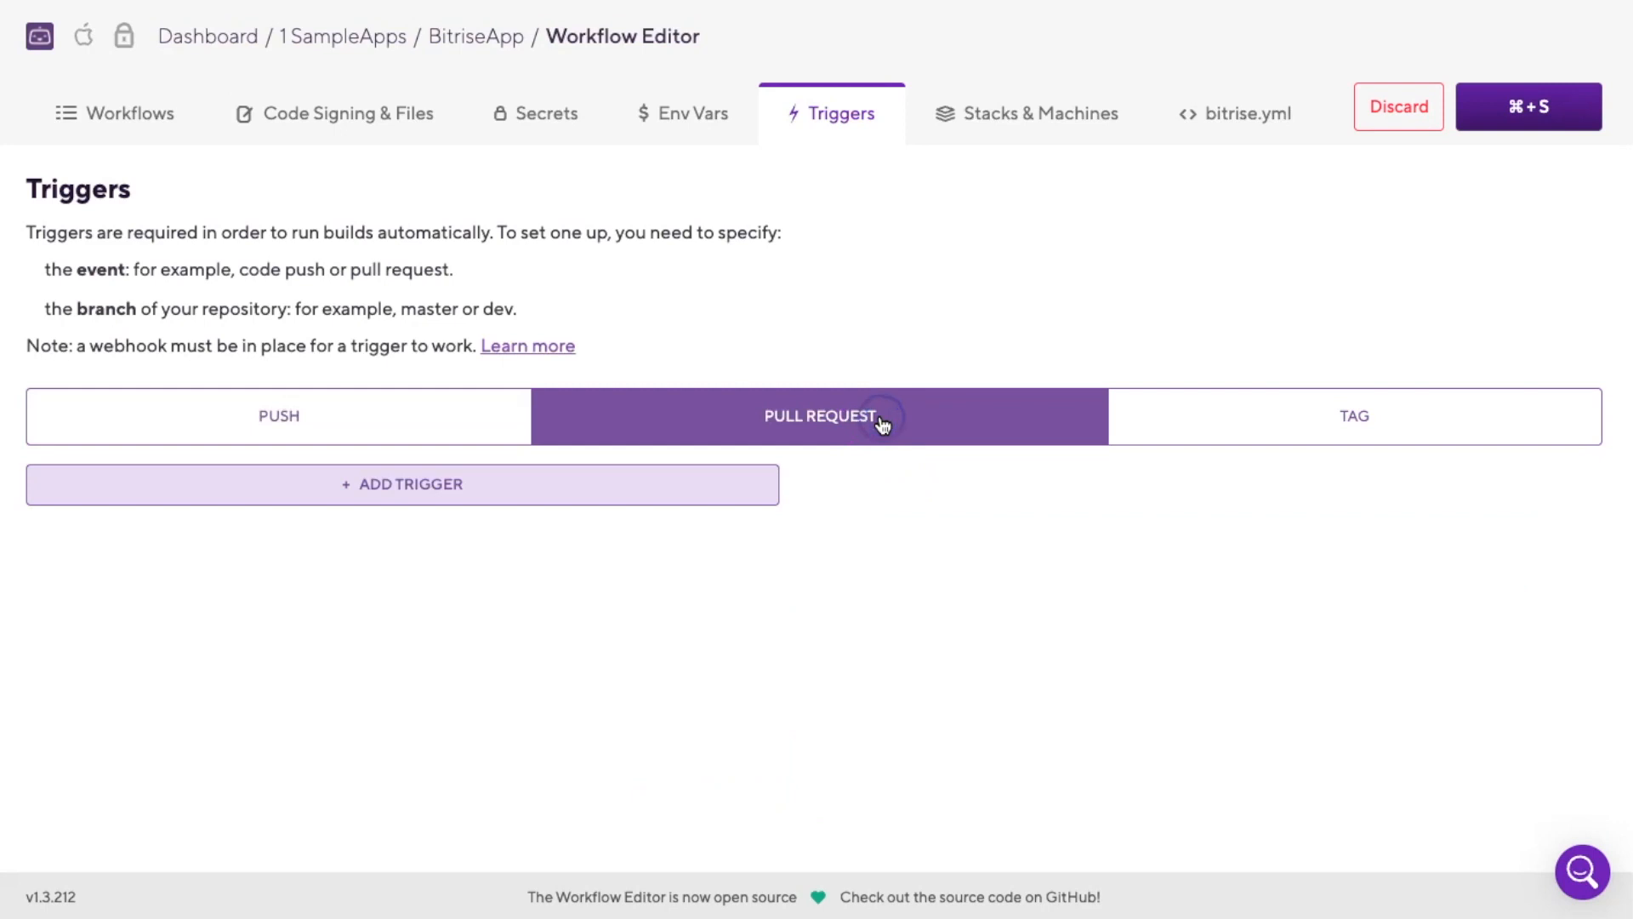
# Save a pull request trigger with source * and target * running the iOS workflow.
pyautogui.click(402, 483)
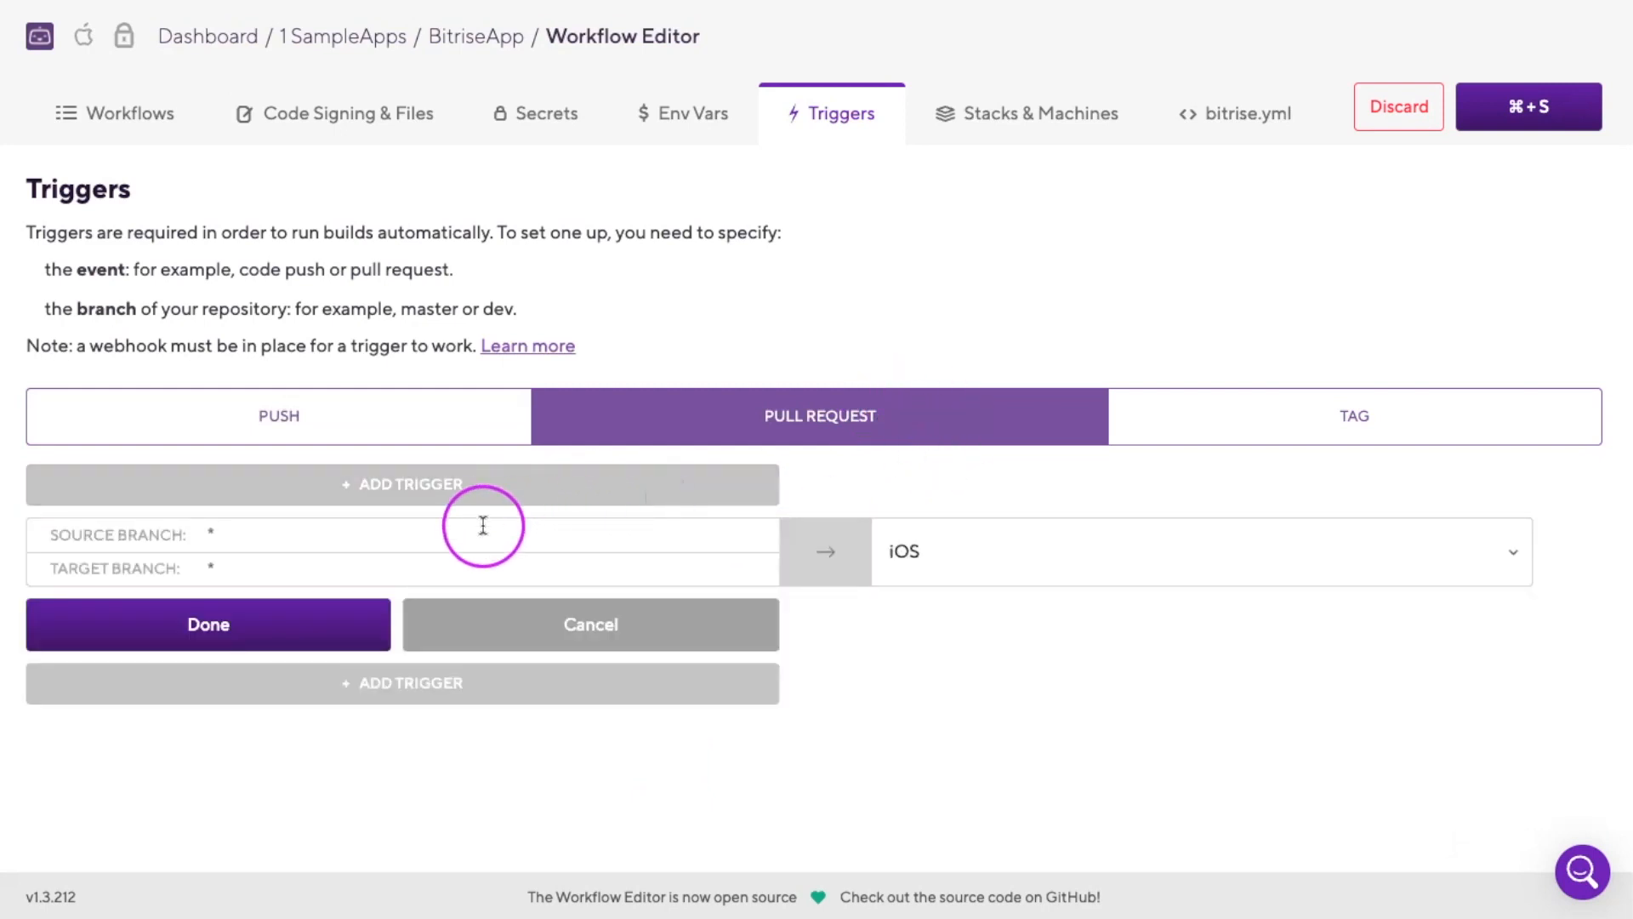
pyautogui.moveTo(469, 568)
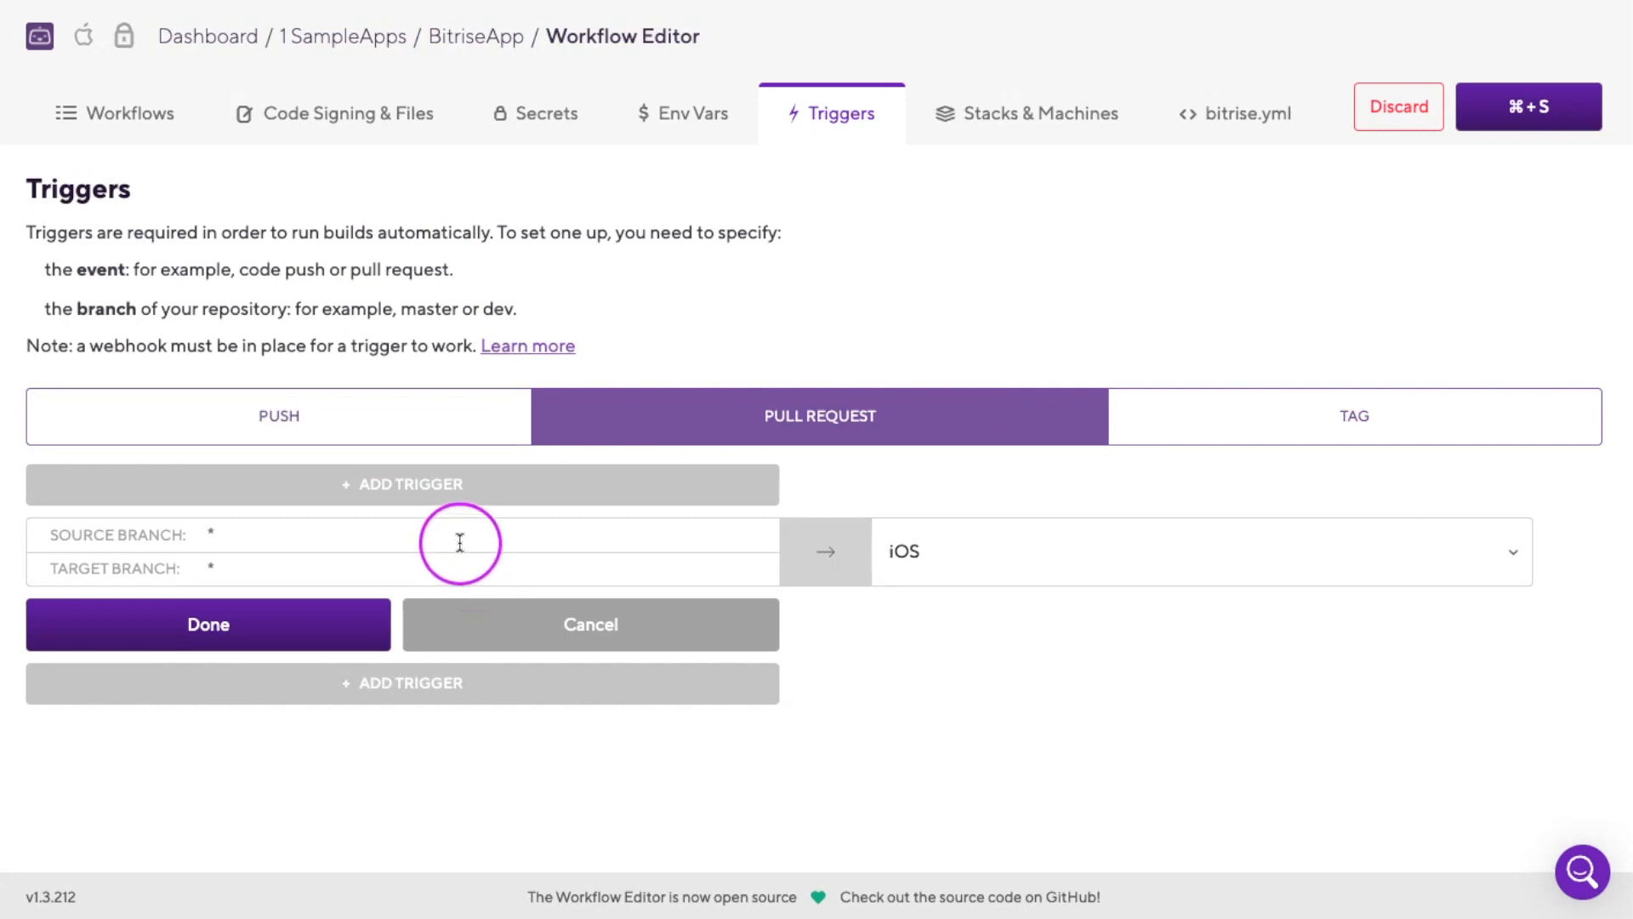
pyautogui.click(479, 535)
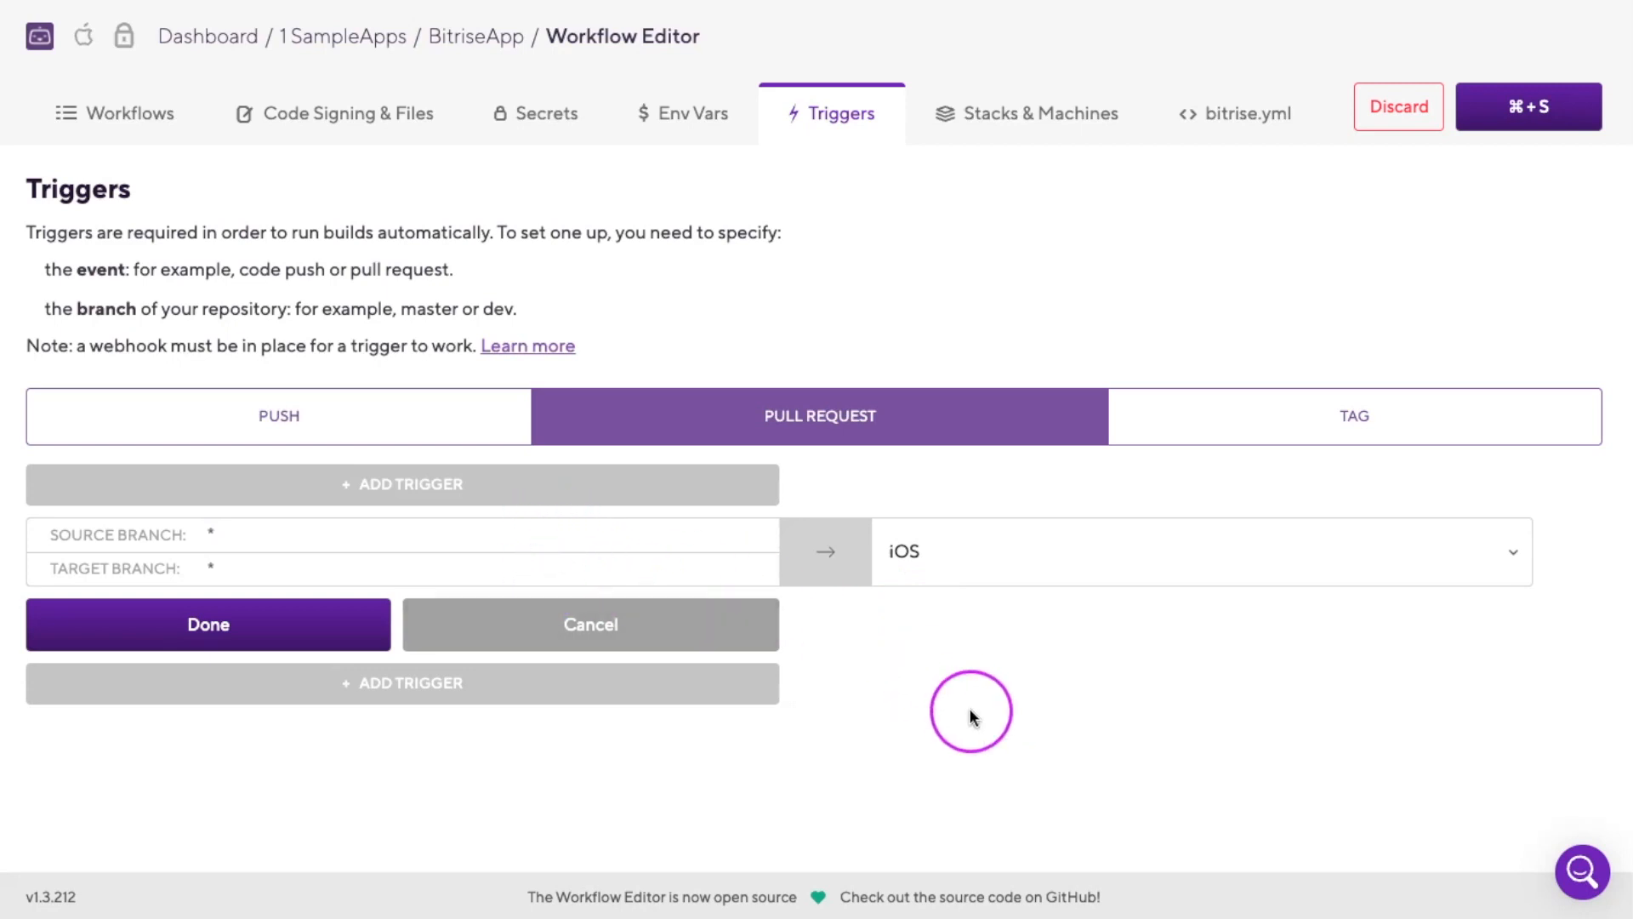
pyautogui.click(208, 625)
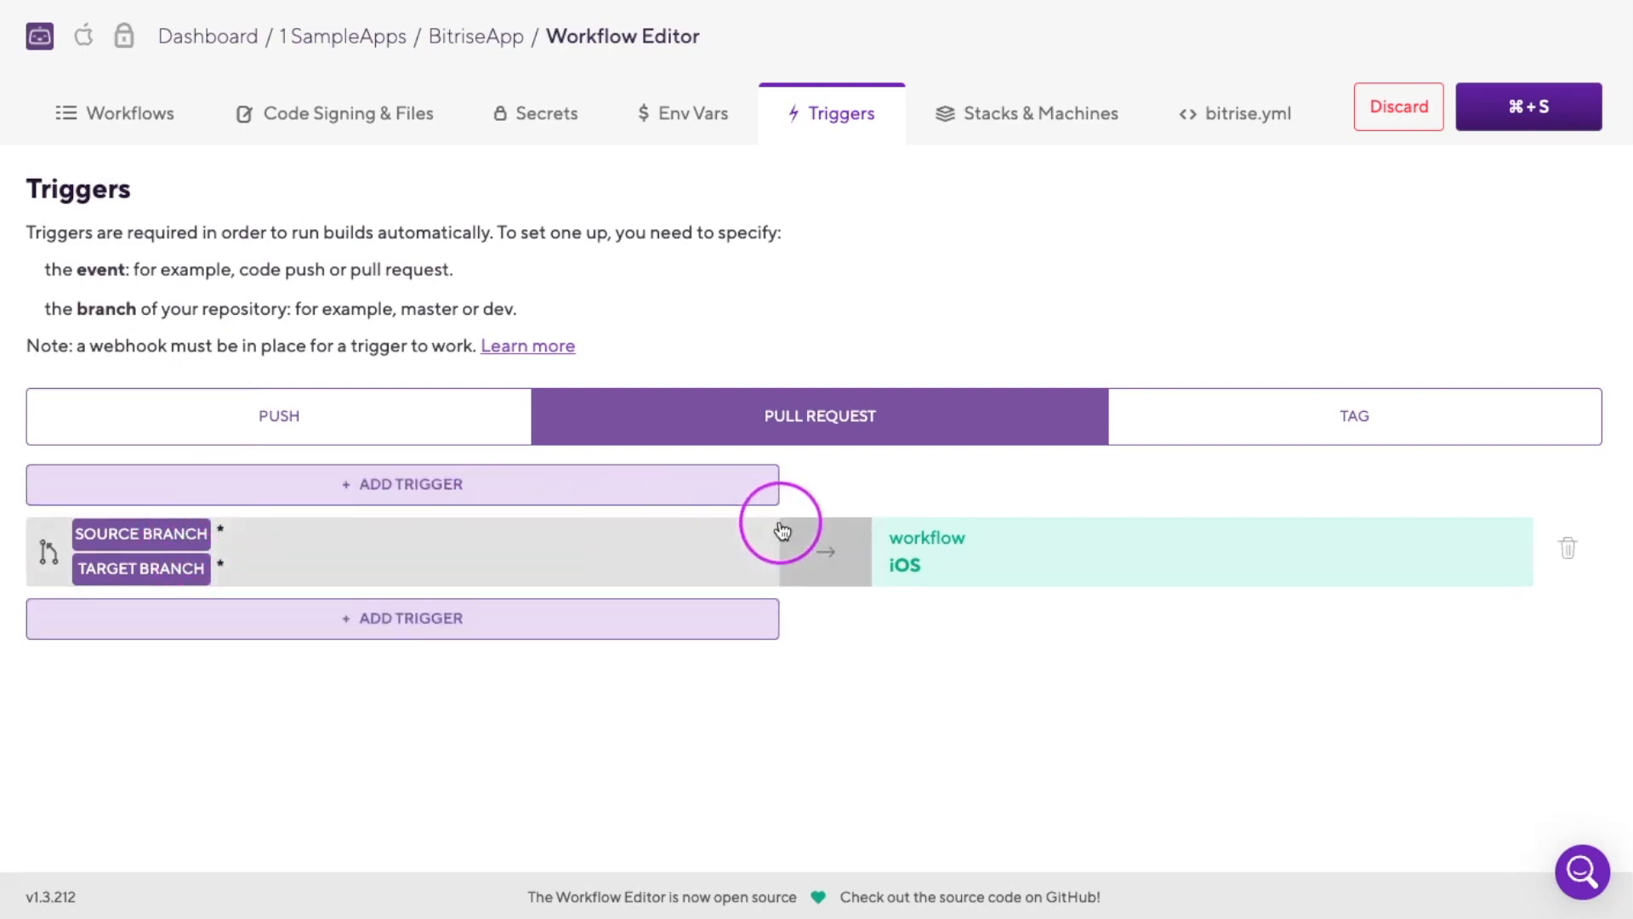
pyautogui.moveTo(541, 854)
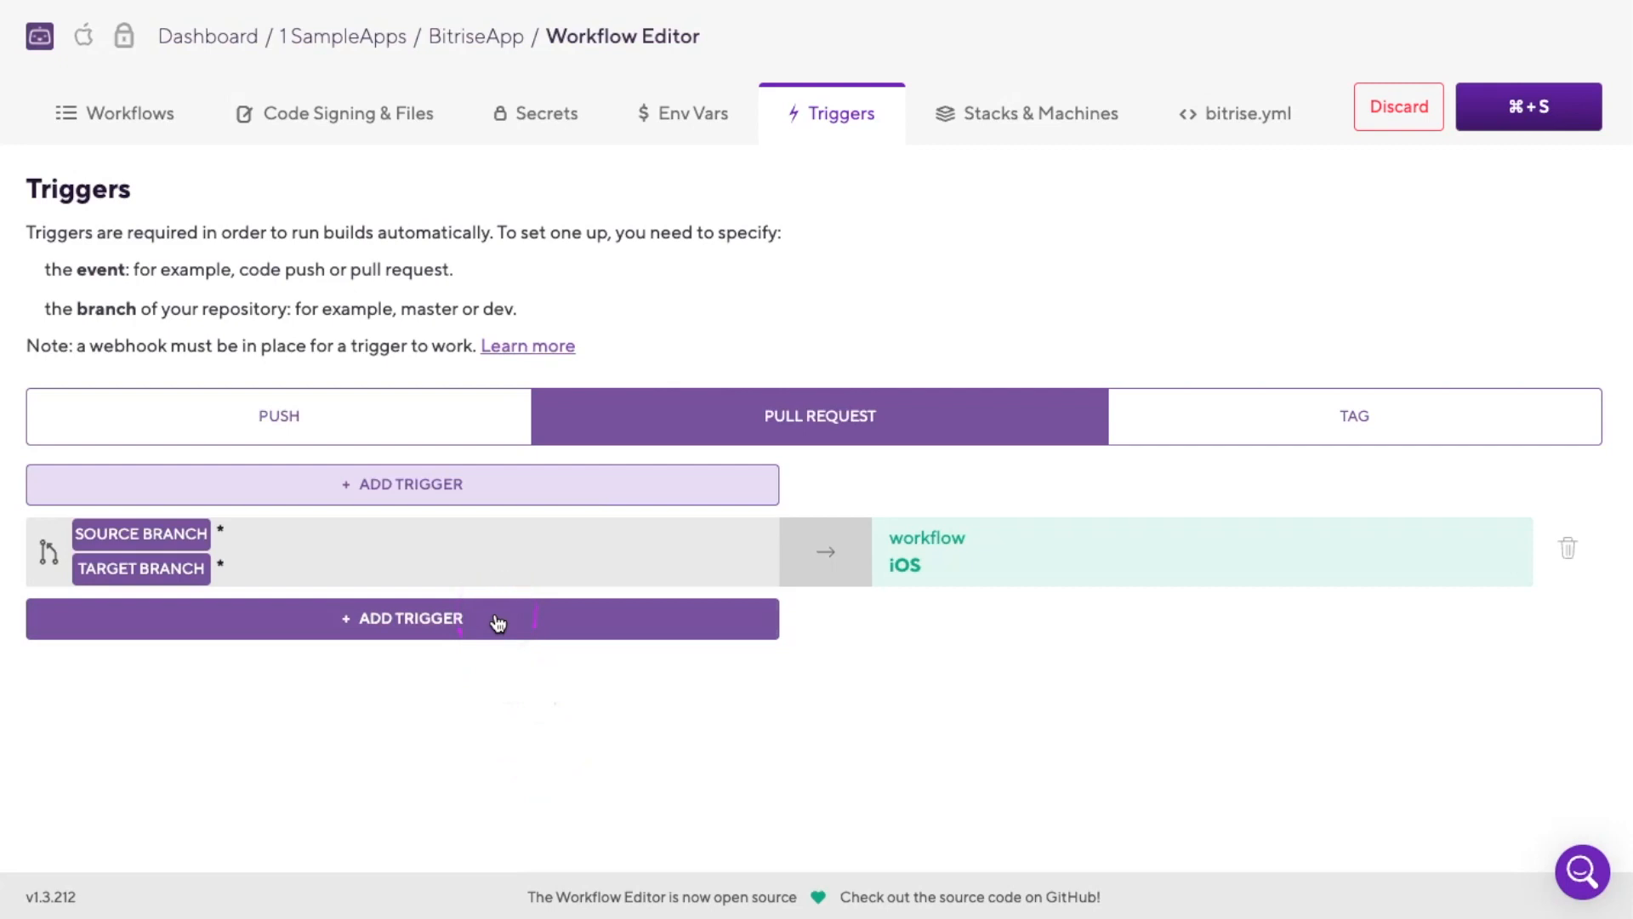
# Add a pull request trigger with target branch *_dev*_feature running the iOS workflow.
pyautogui.click(401, 617)
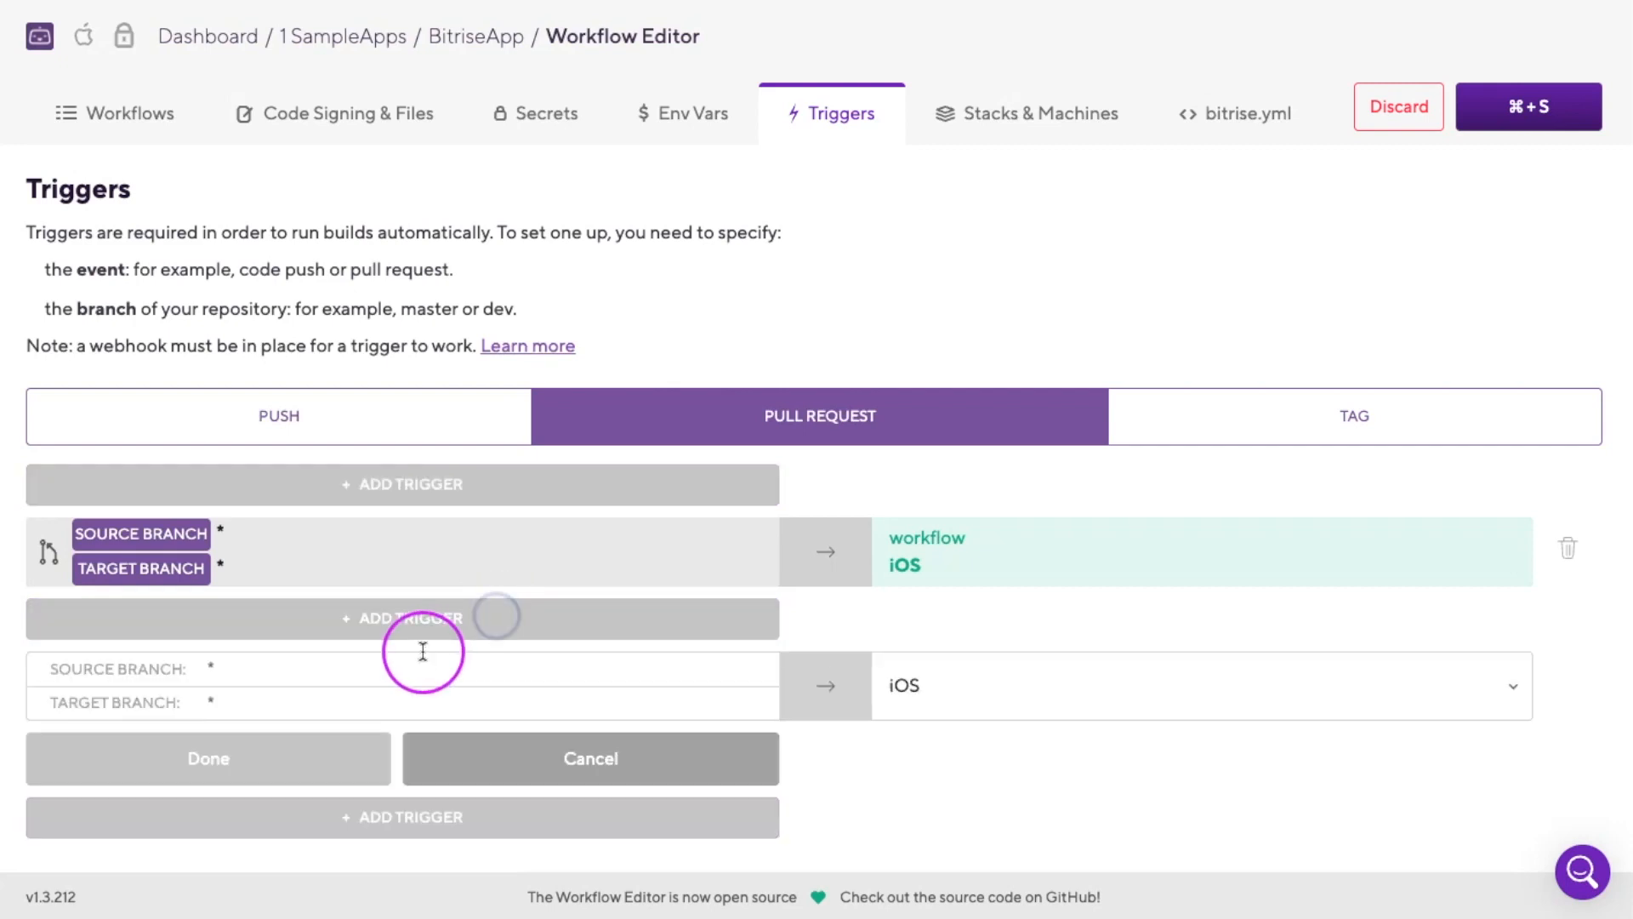
pyautogui.click(479, 669)
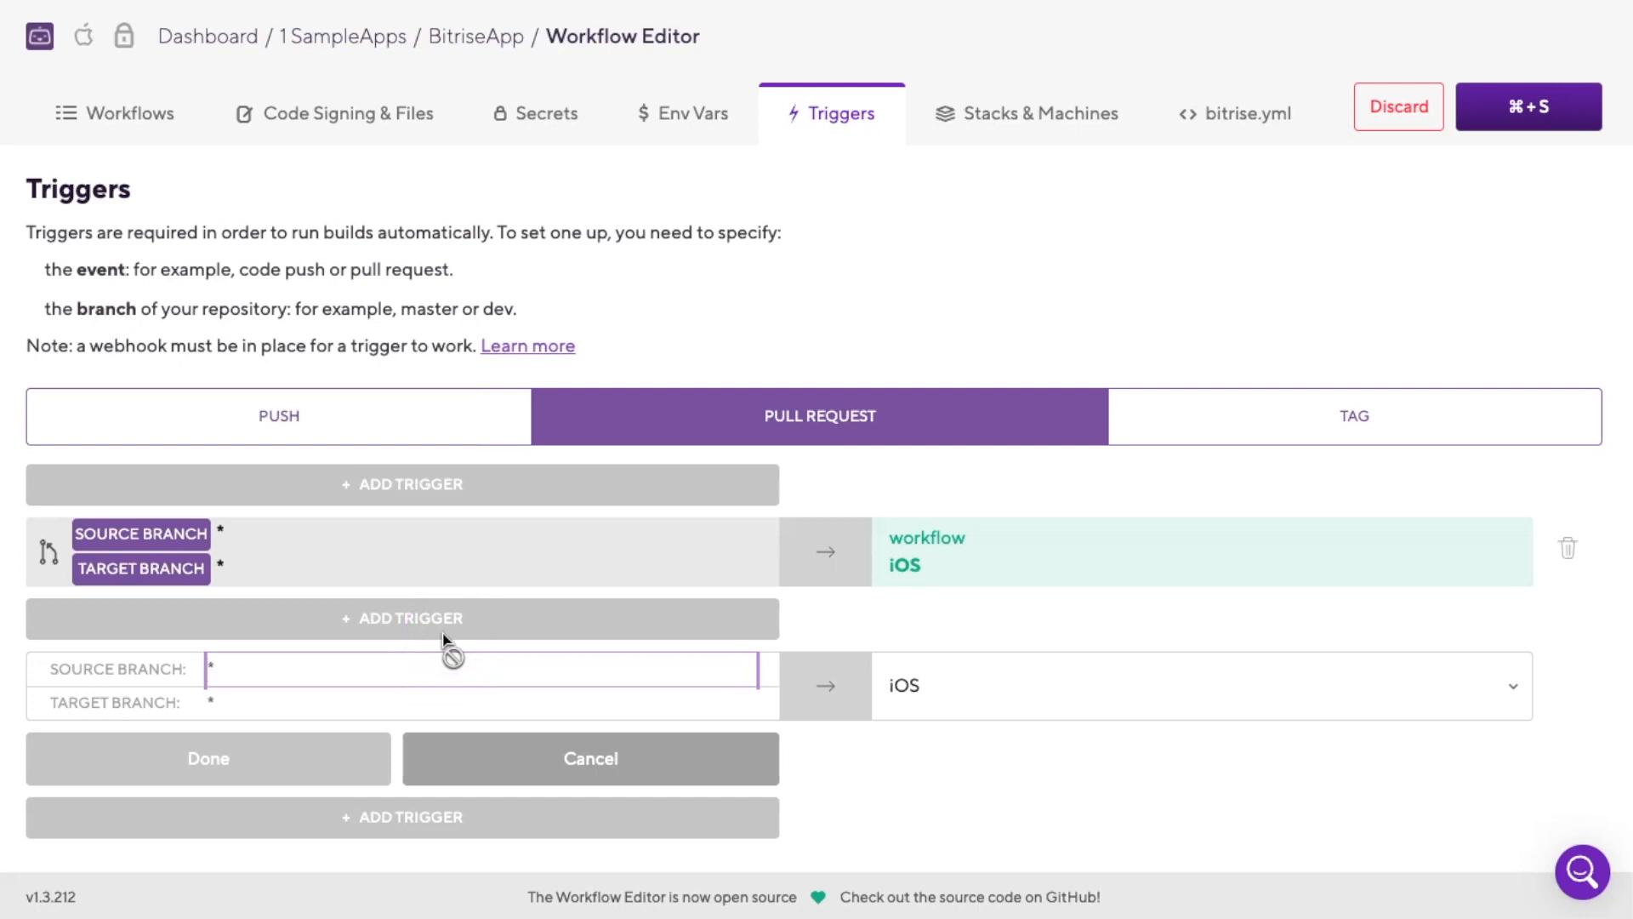
pyautogui.moveTo(1350, 829)
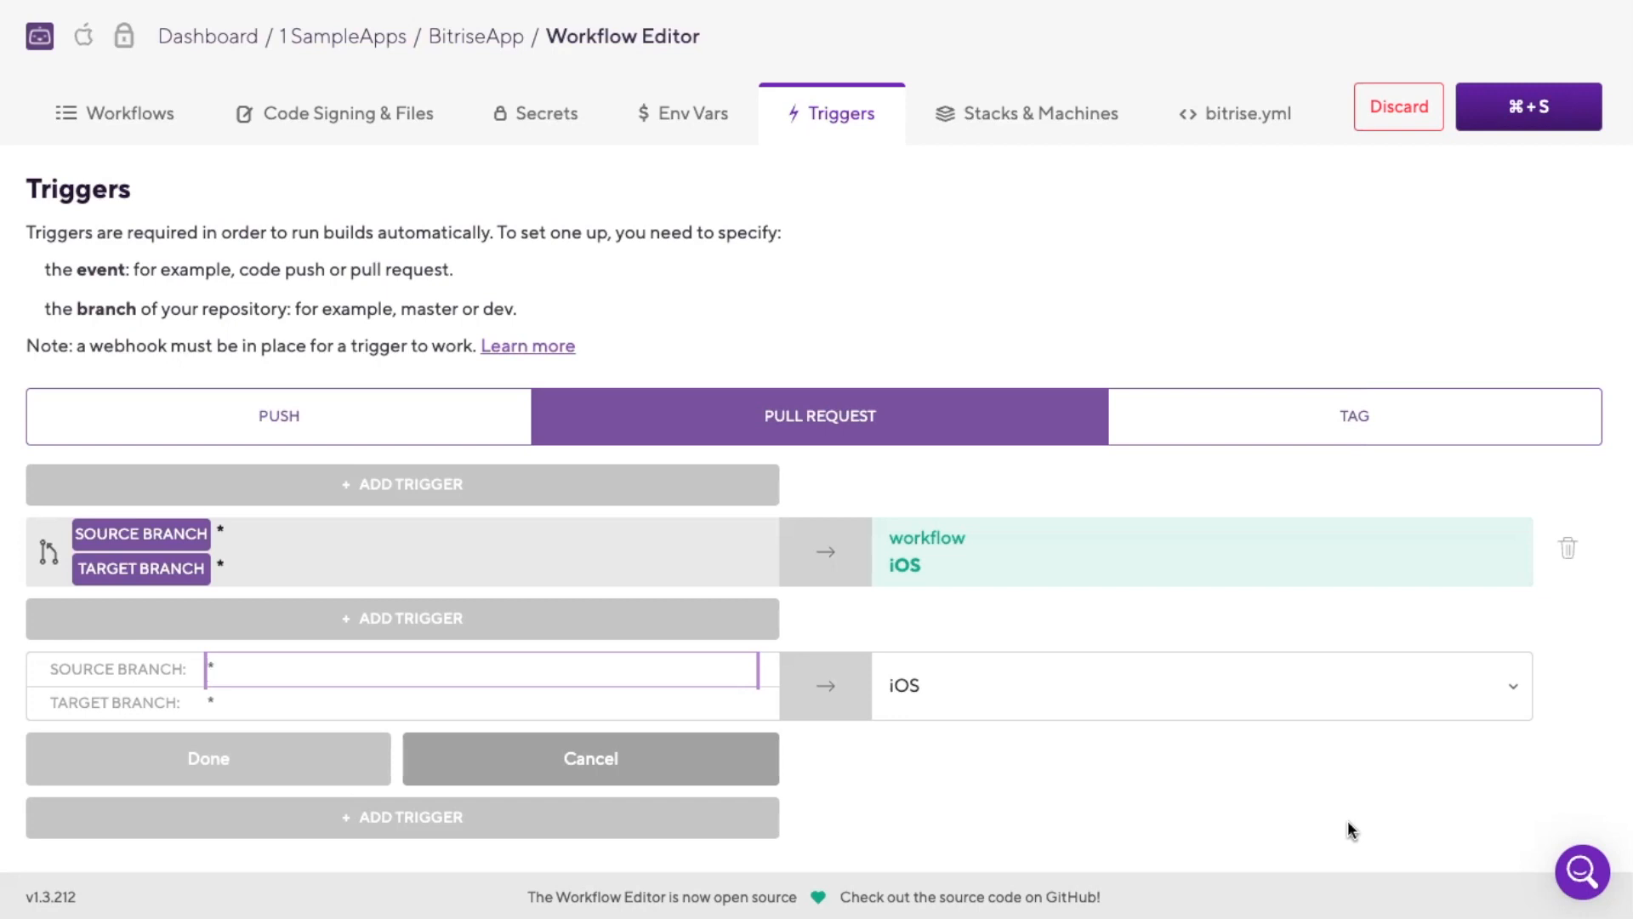
pyautogui.click(479, 701)
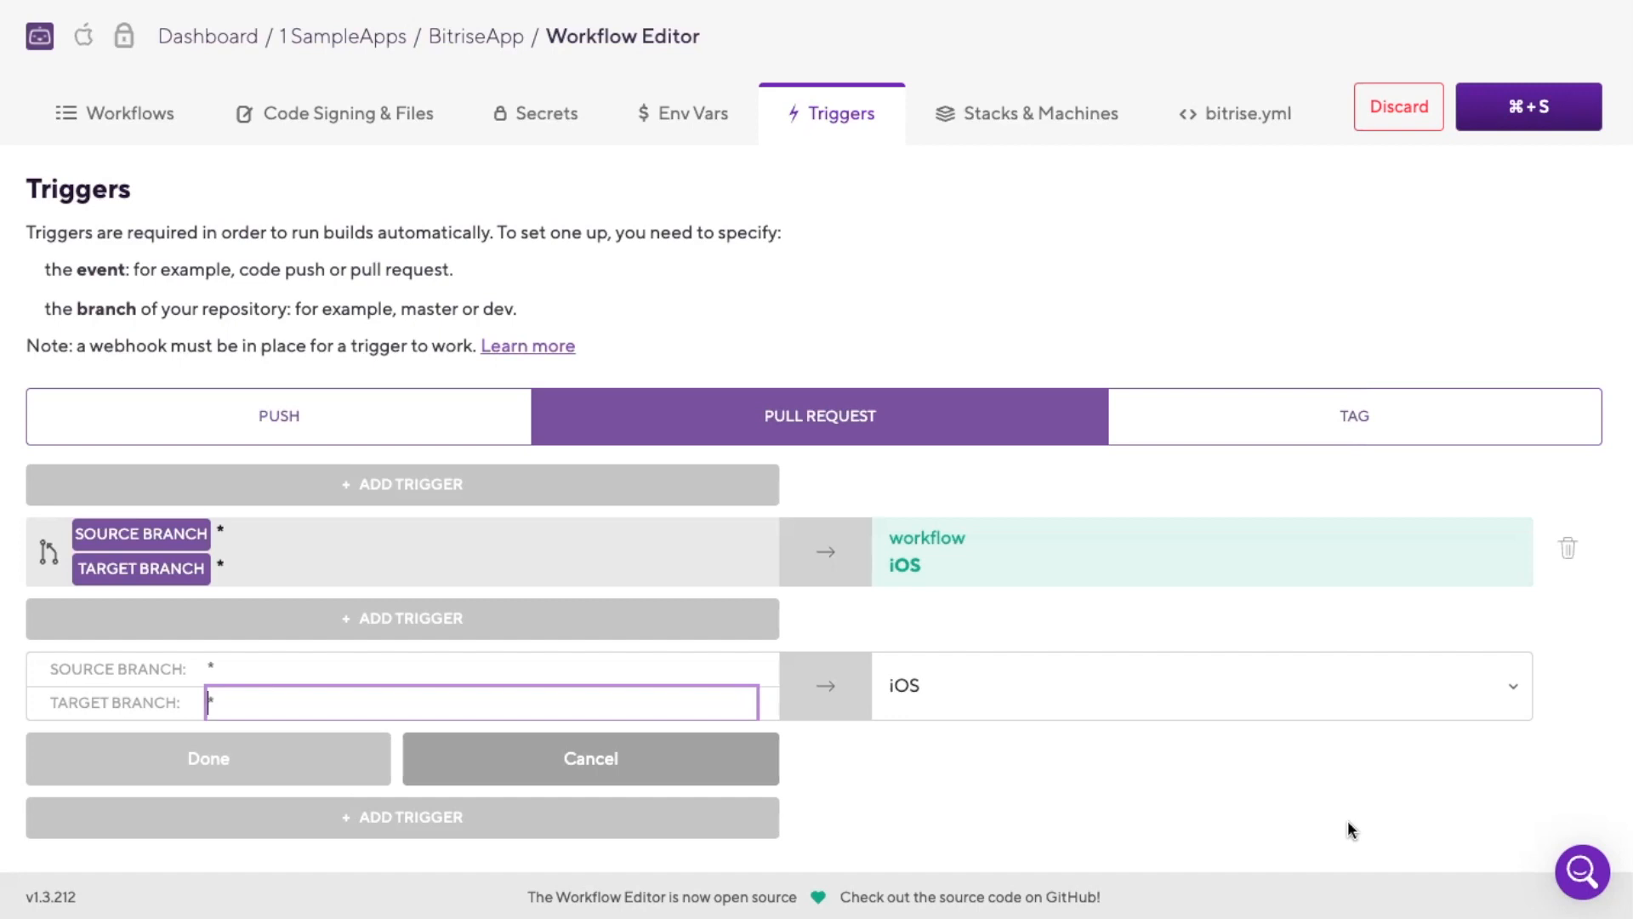
pyautogui.write('*_dev*')
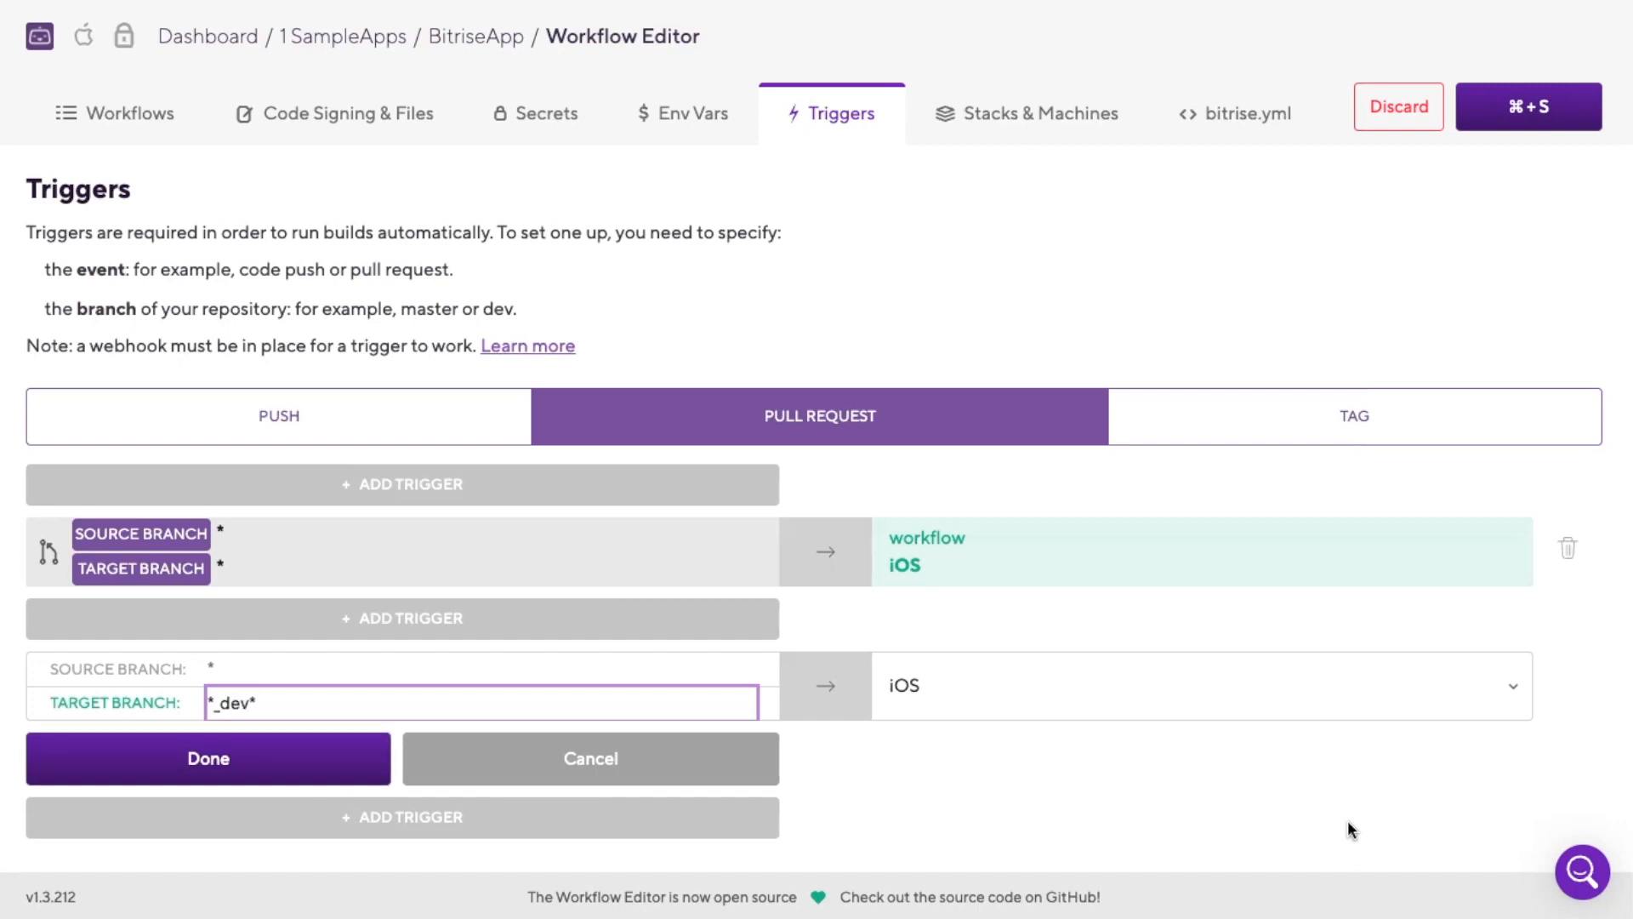
pyautogui.write('_feature')
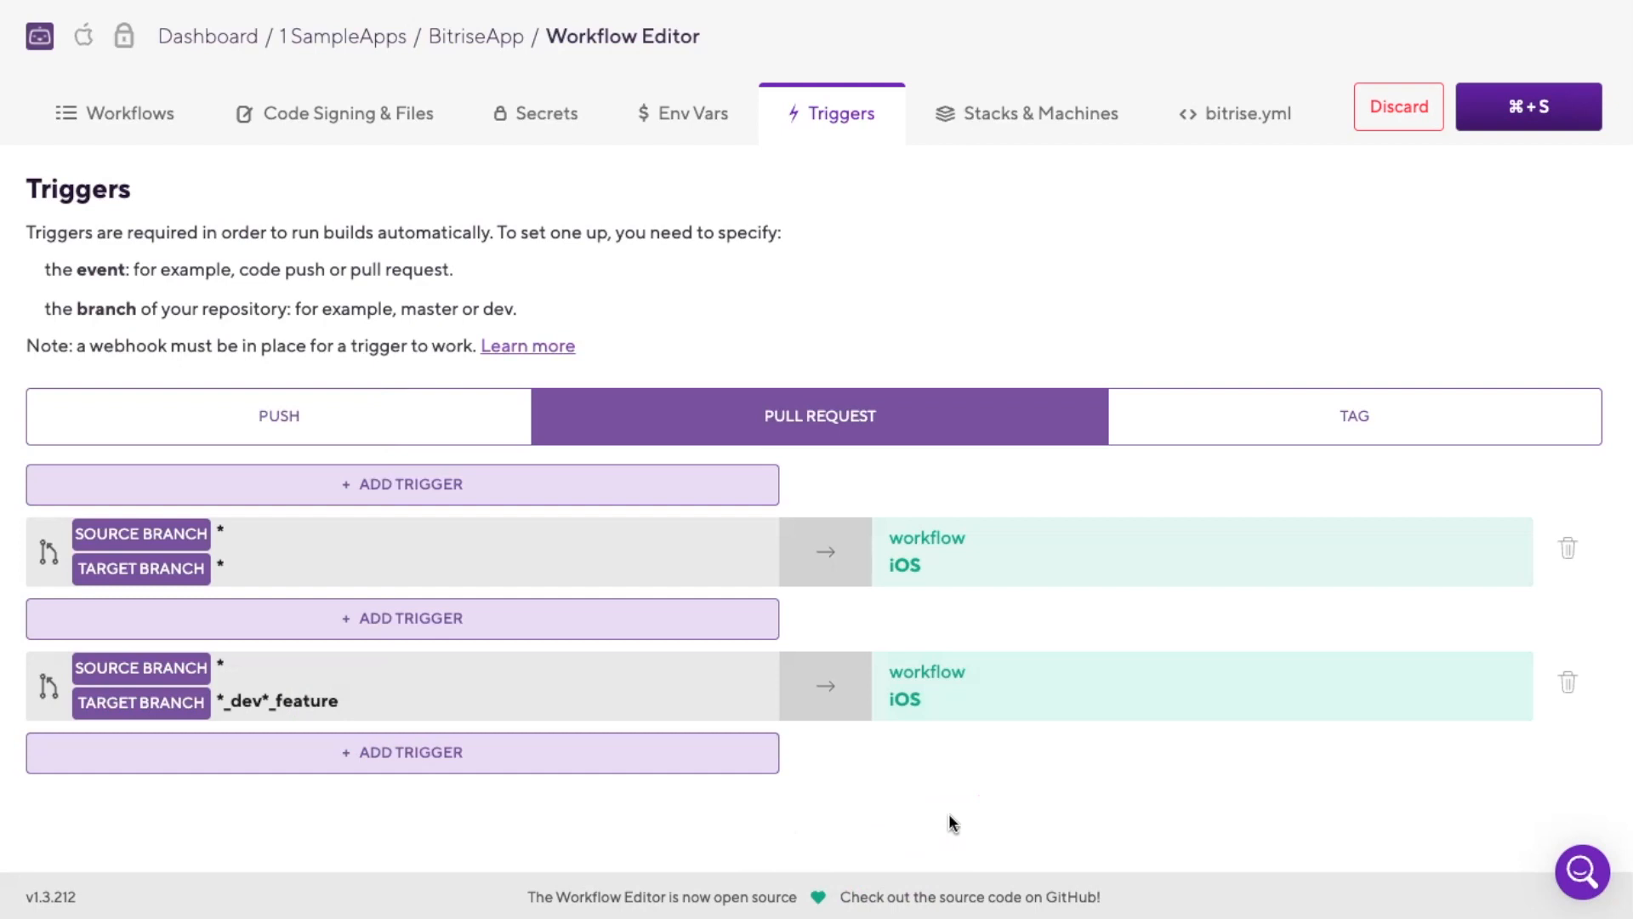
pyautogui.click(917, 796)
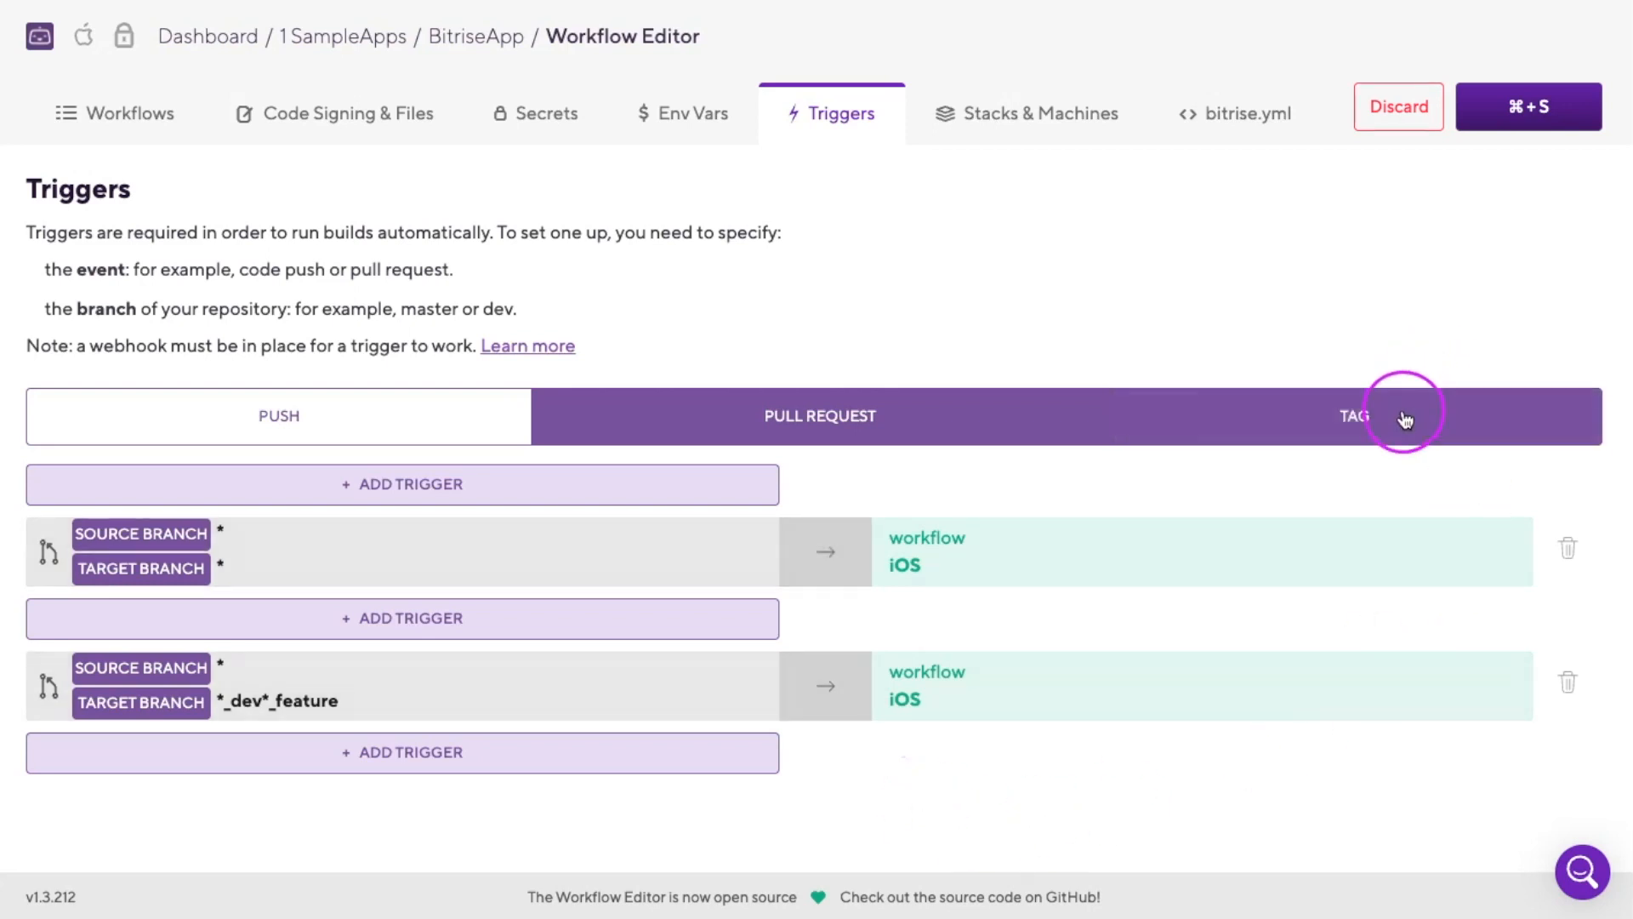
# Add a tag trigger for tags matching *v1 running the iOS workflow.
pyautogui.click(1353, 415)
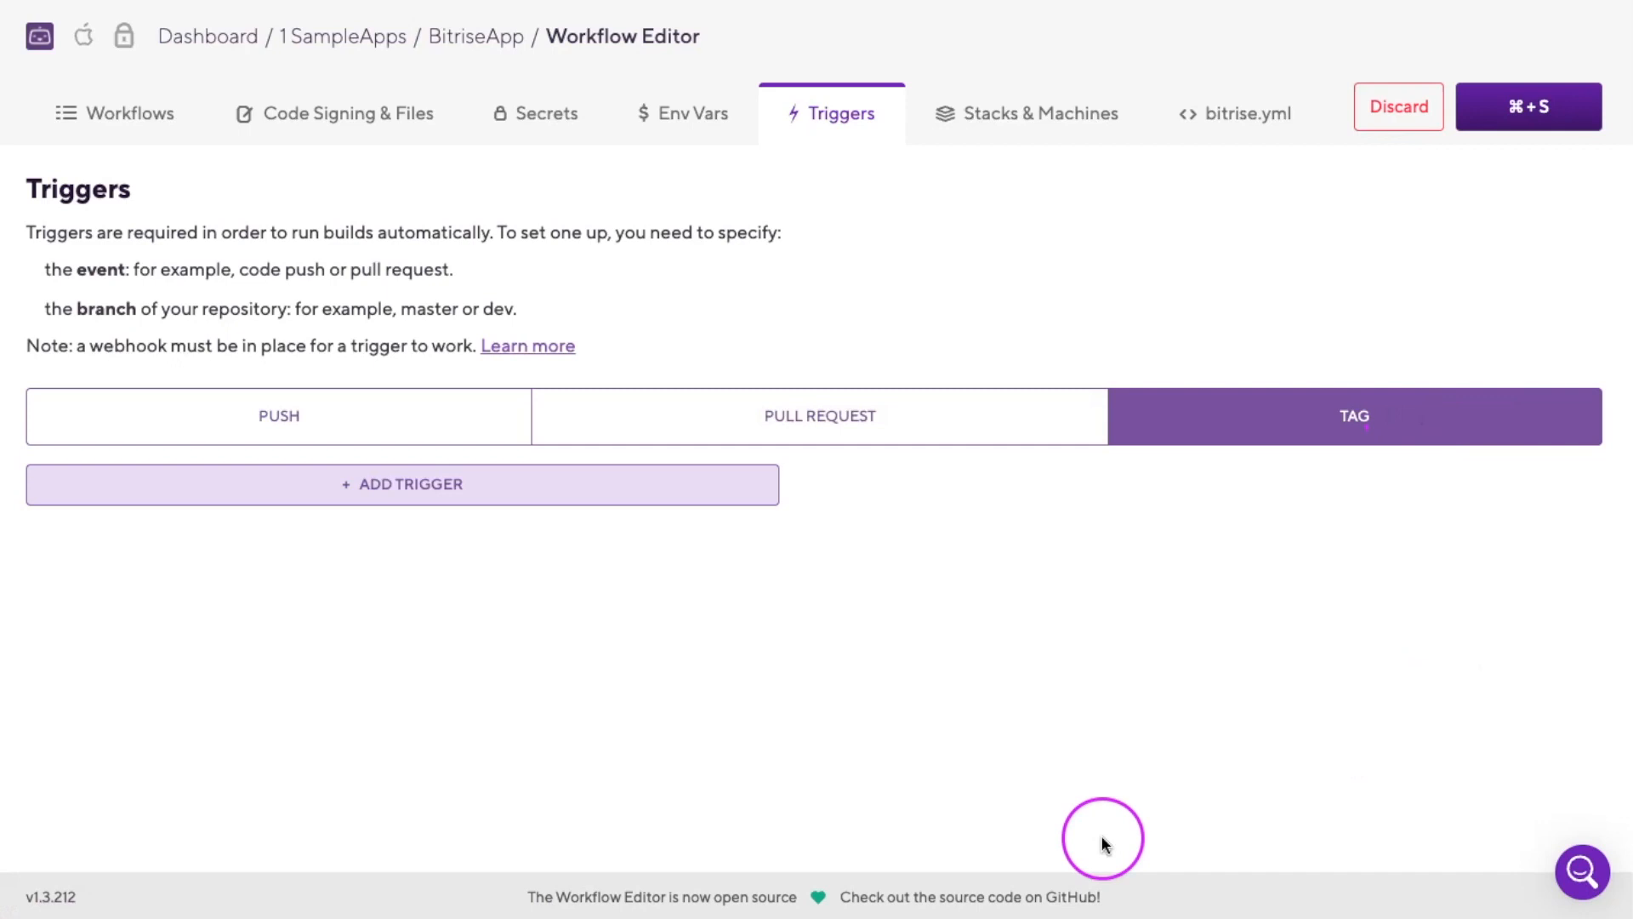
pyautogui.moveTo(468, 553)
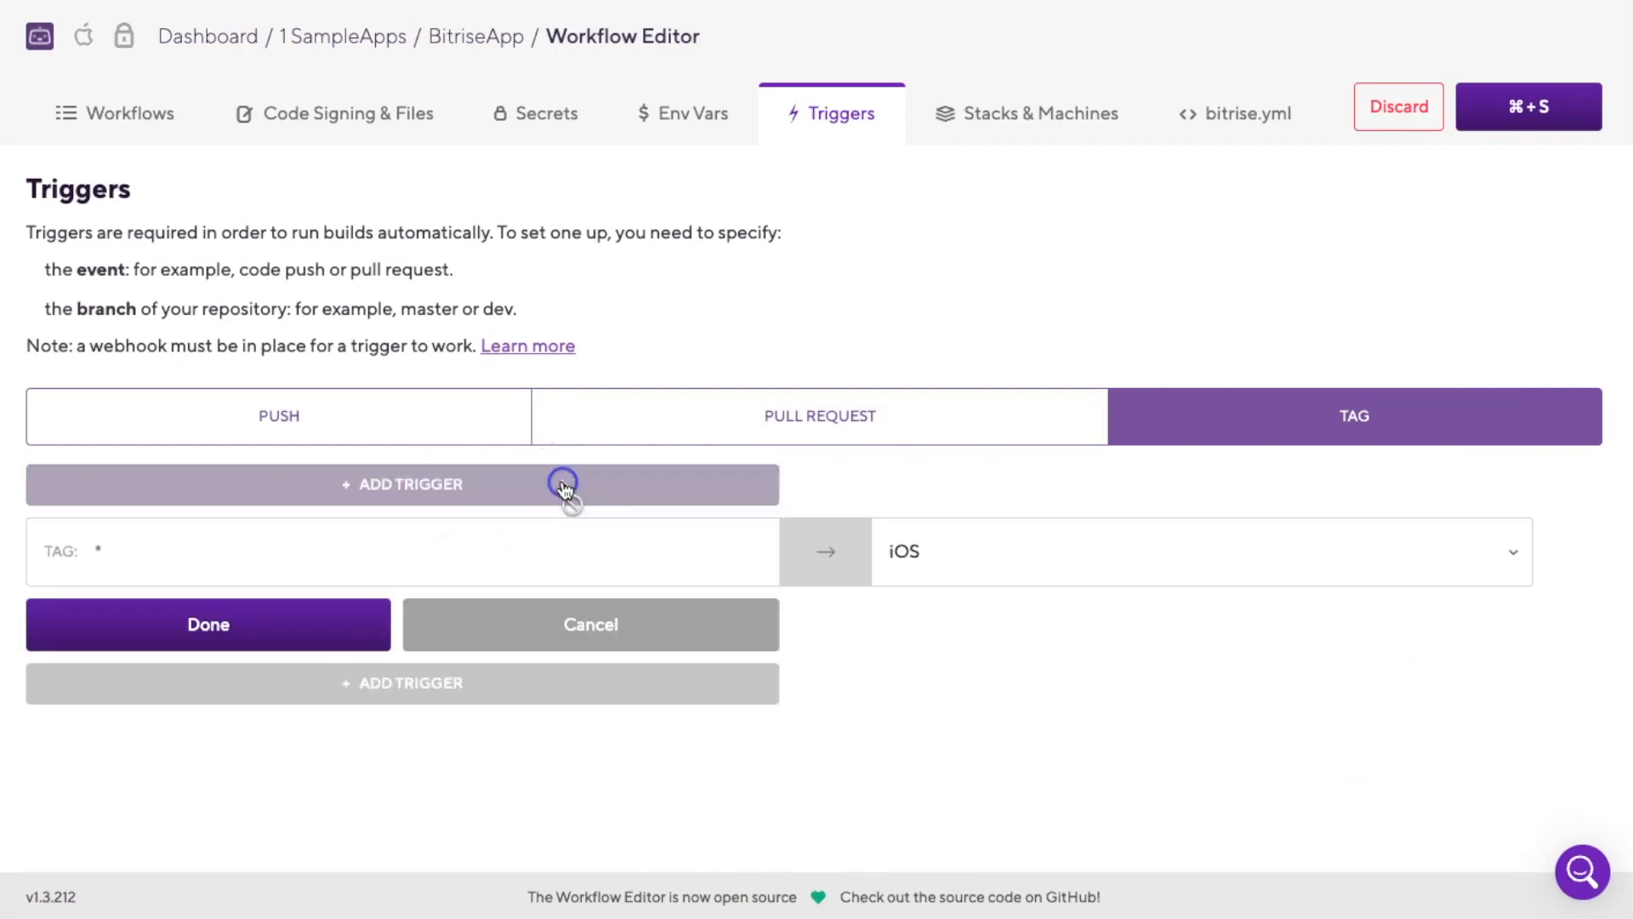
pyautogui.click(234, 551)
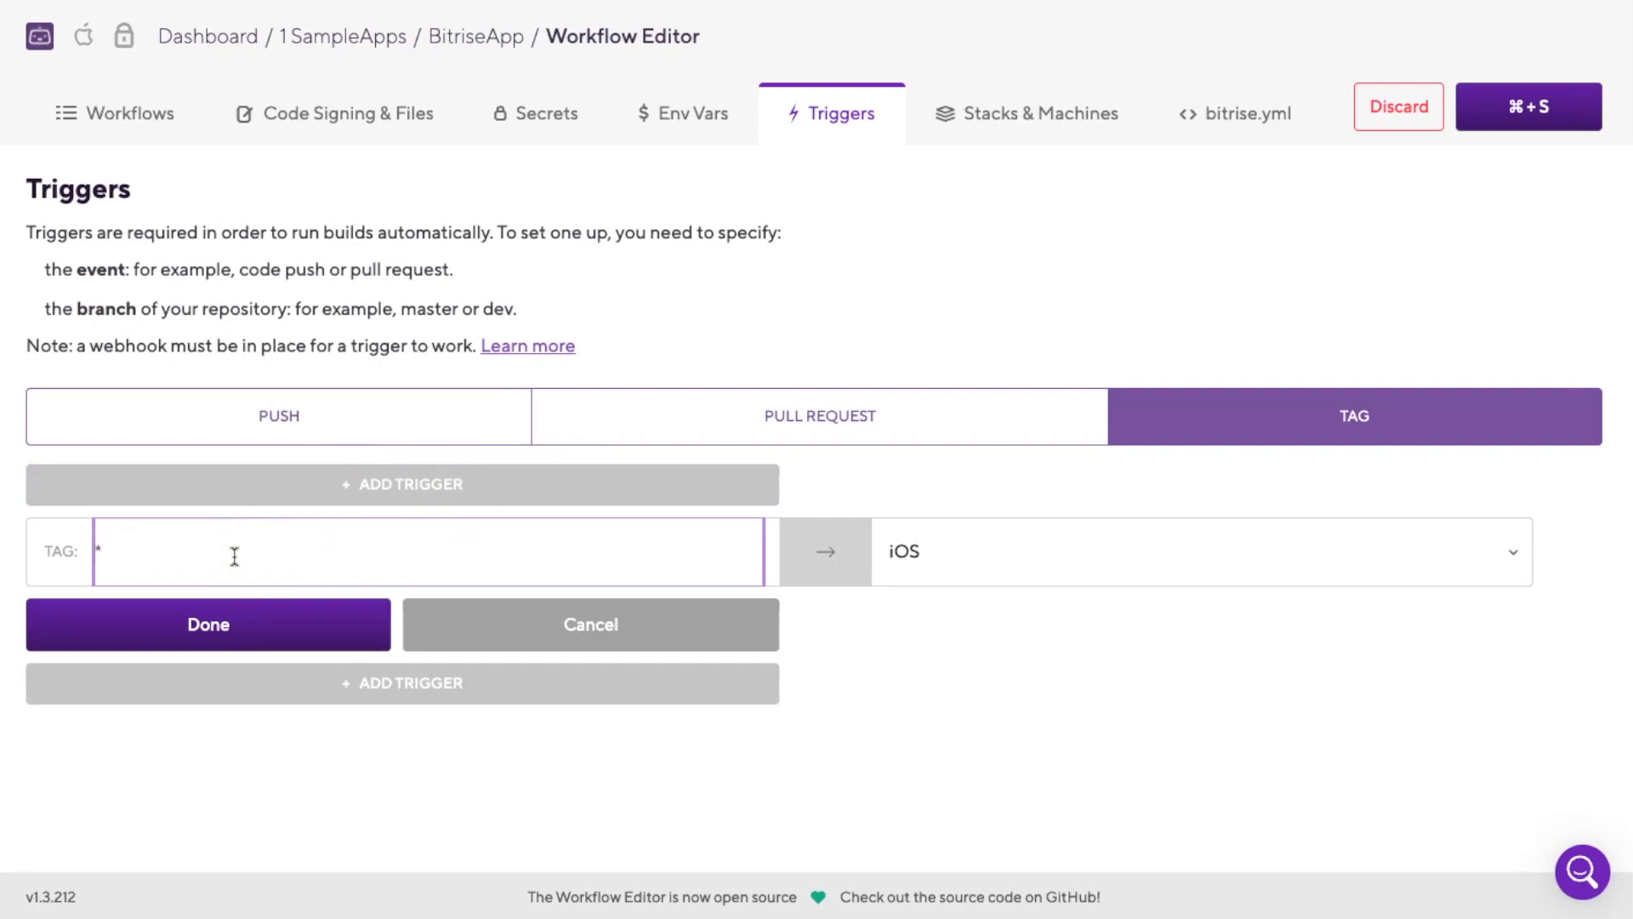
pyautogui.write('v1.0')
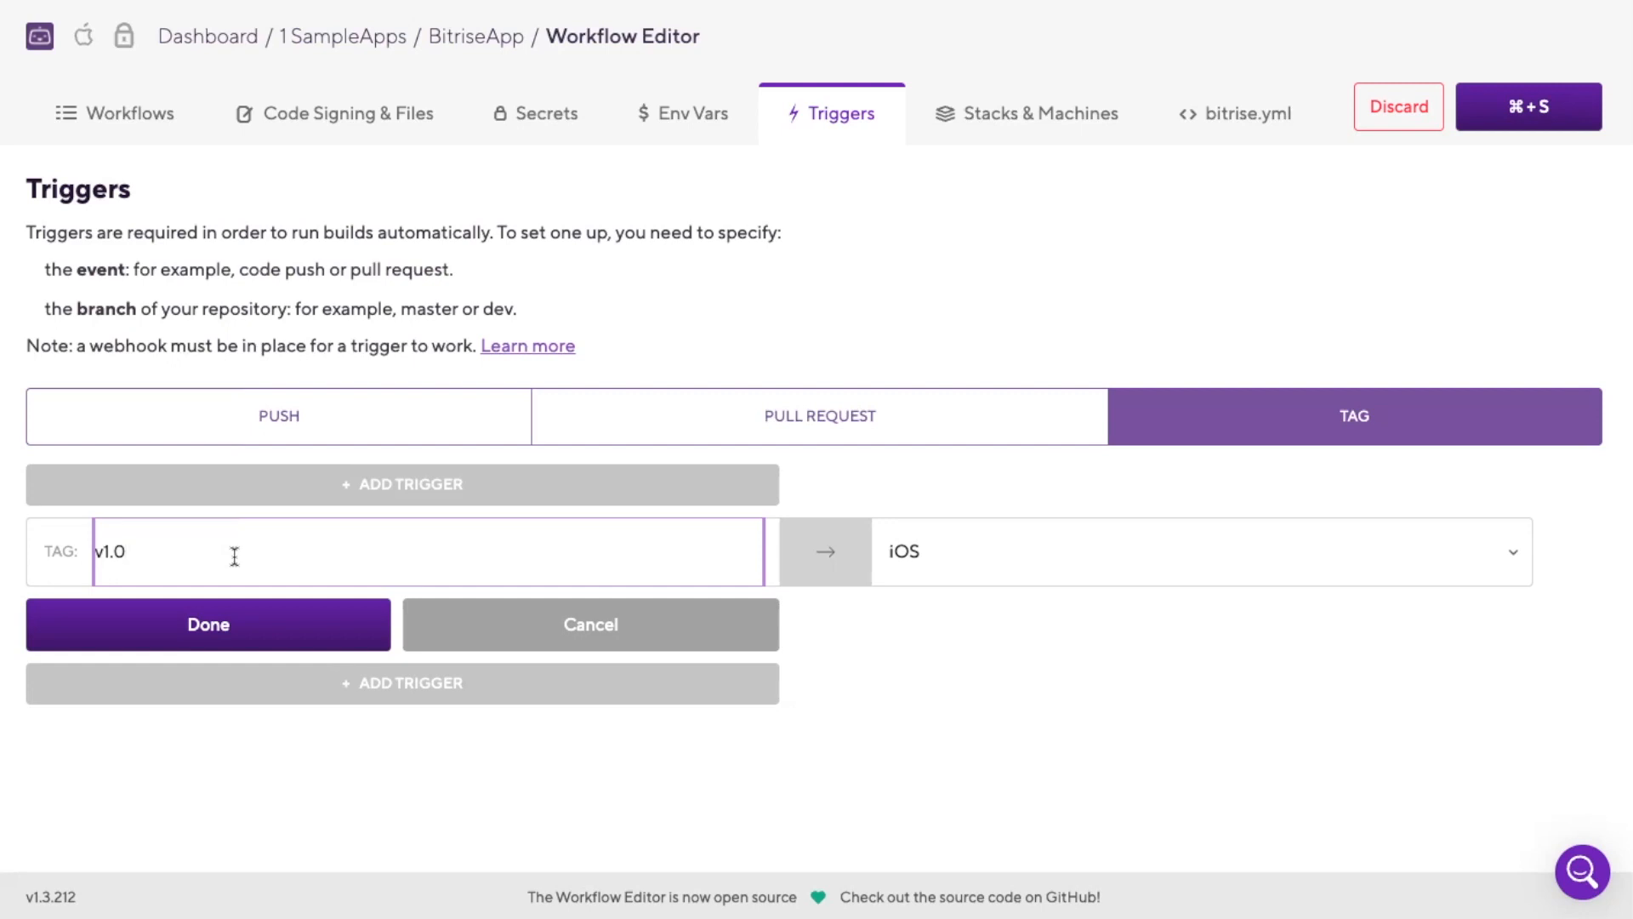
pyautogui.write('*')
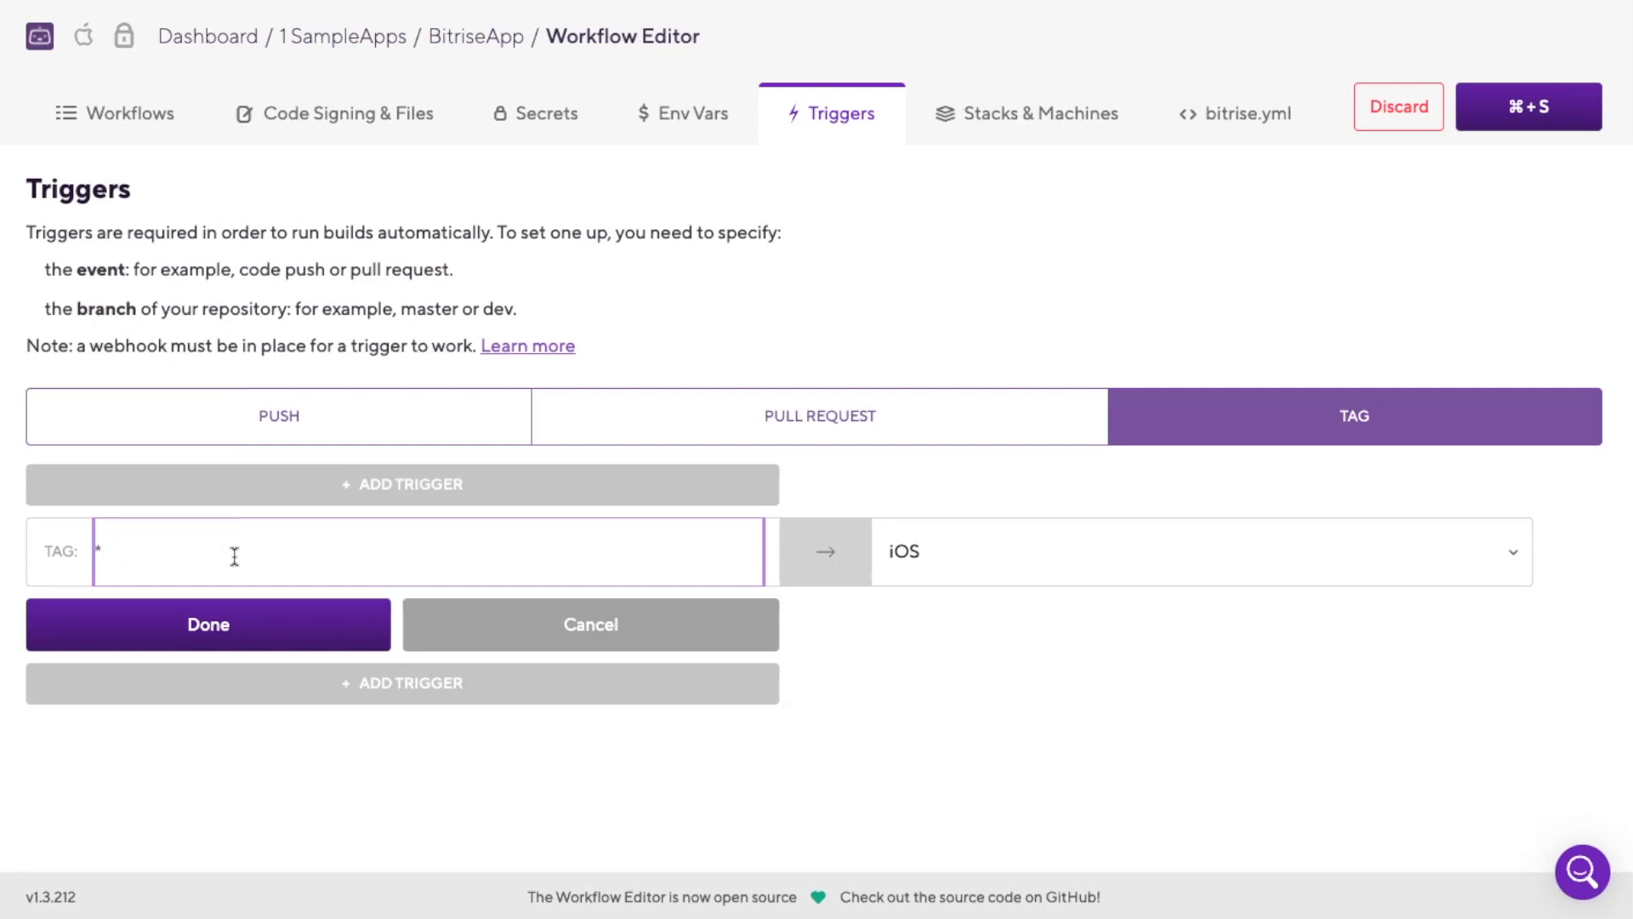
pyautogui.write('v')
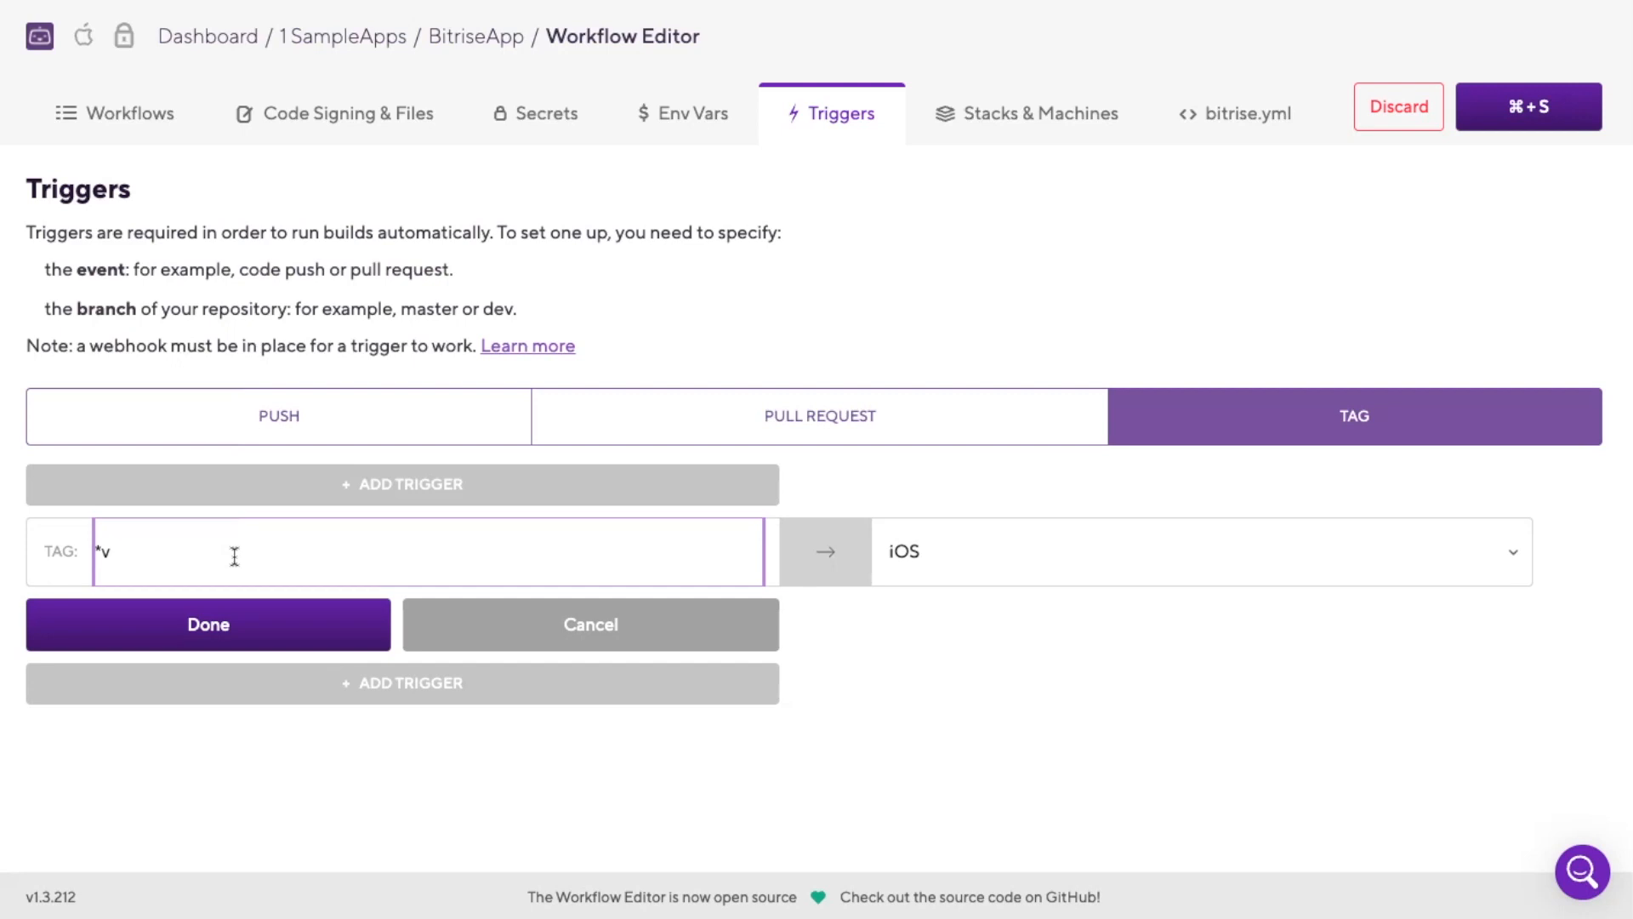
pyautogui.write('1')
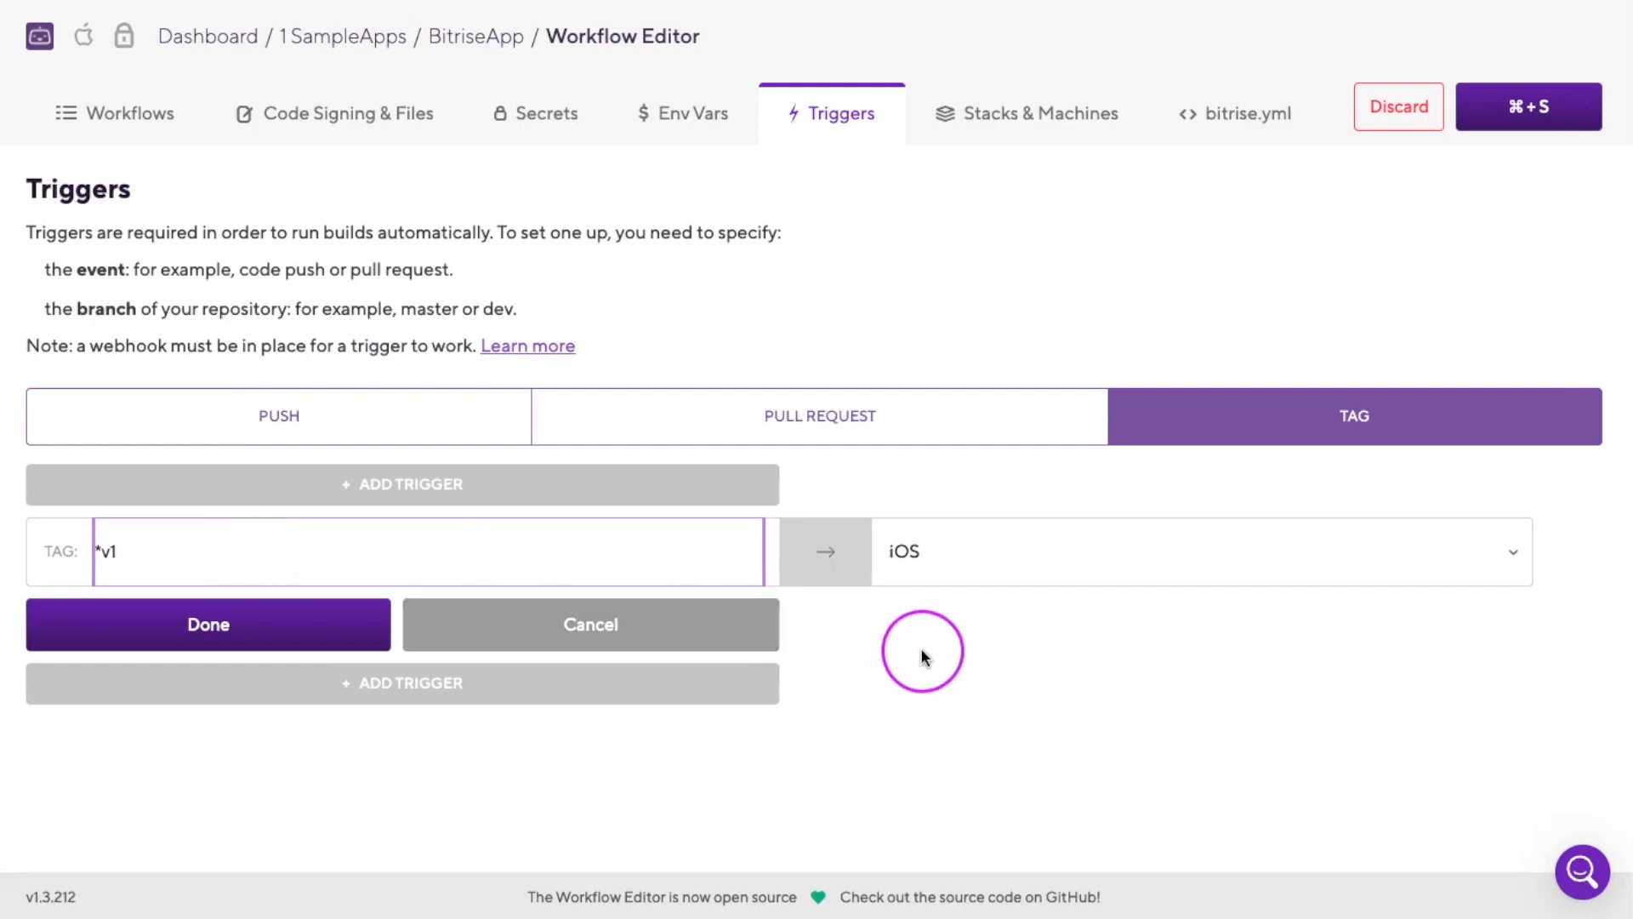
pyautogui.click(207, 624)
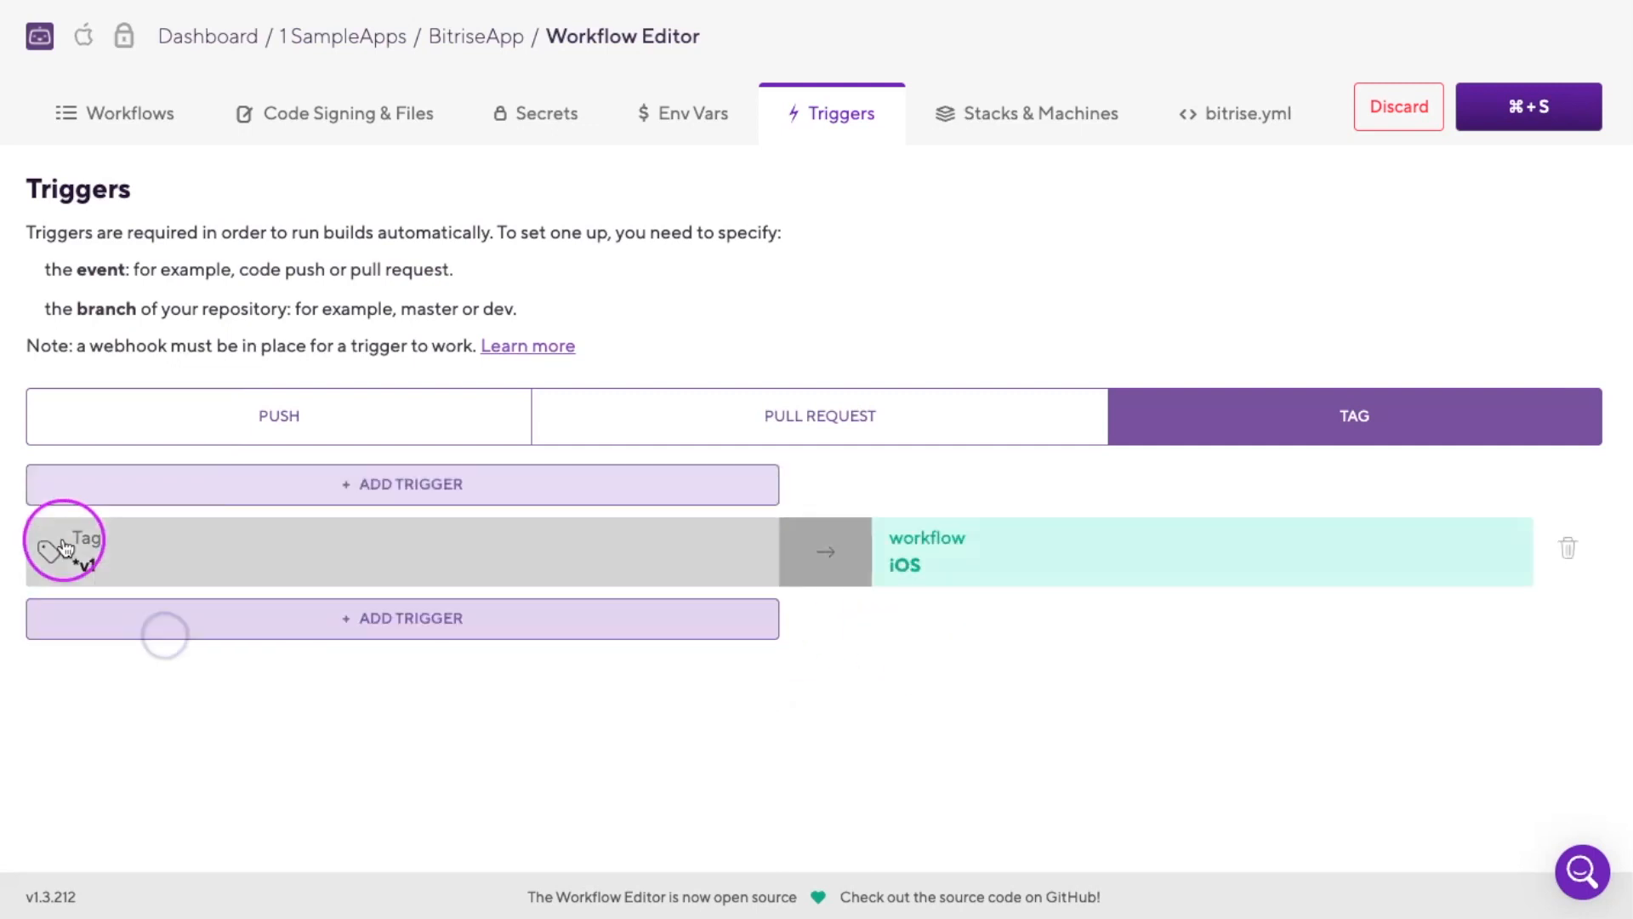